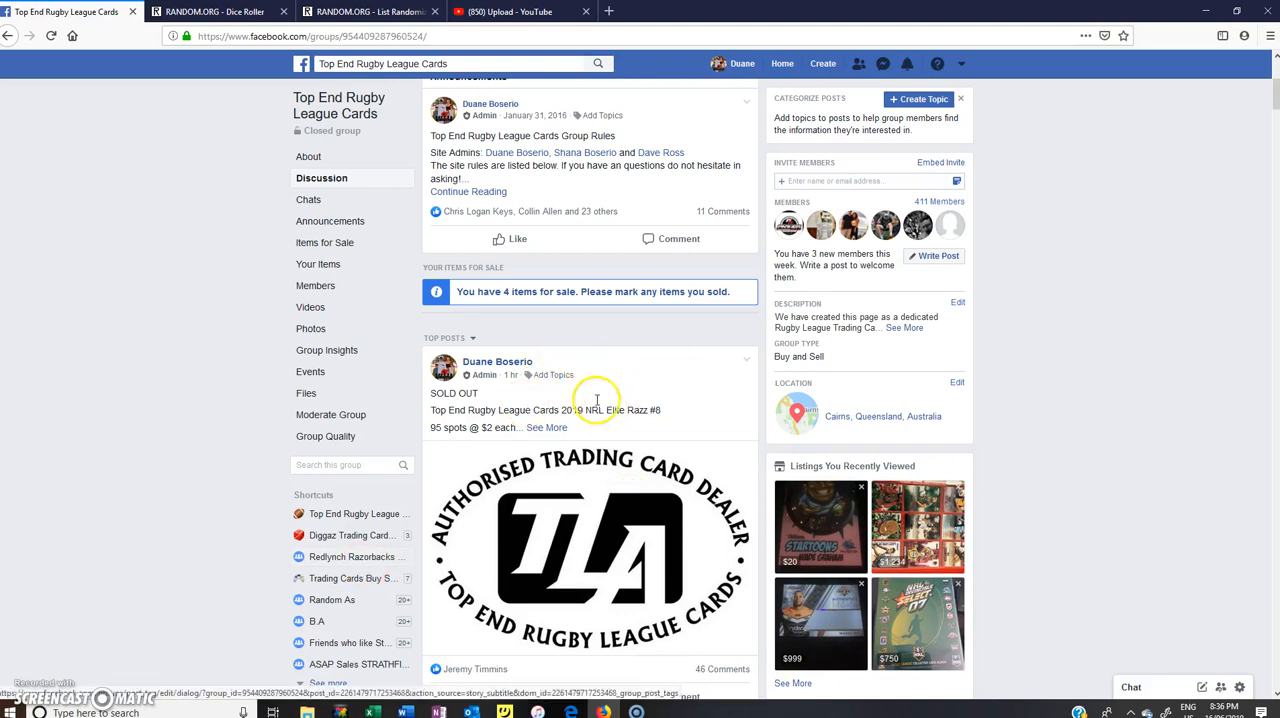
- Comment 'LIVE' under the sold-out razz post in the Top End Rugby League Cards group
{"action": "scroll", "scroll_direction": "down", "scroll_amount": 3}
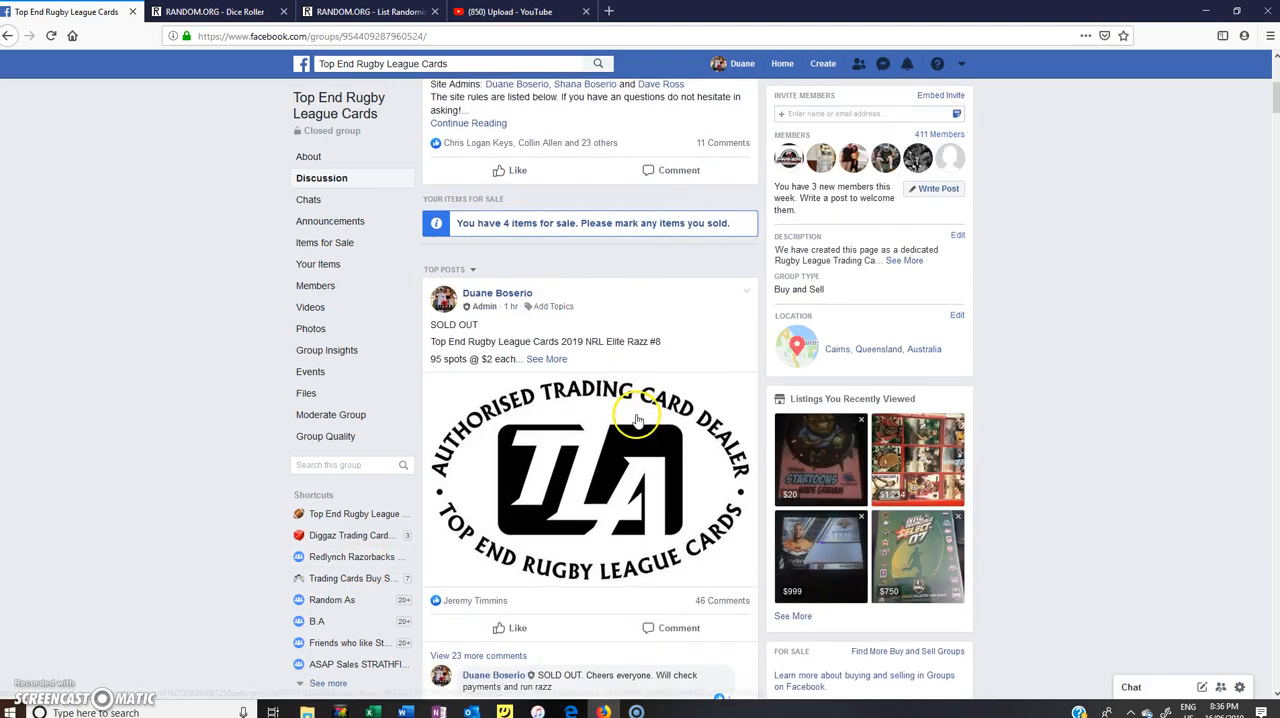
{"action": "scroll", "scroll_direction": "down", "scroll_amount": 3}
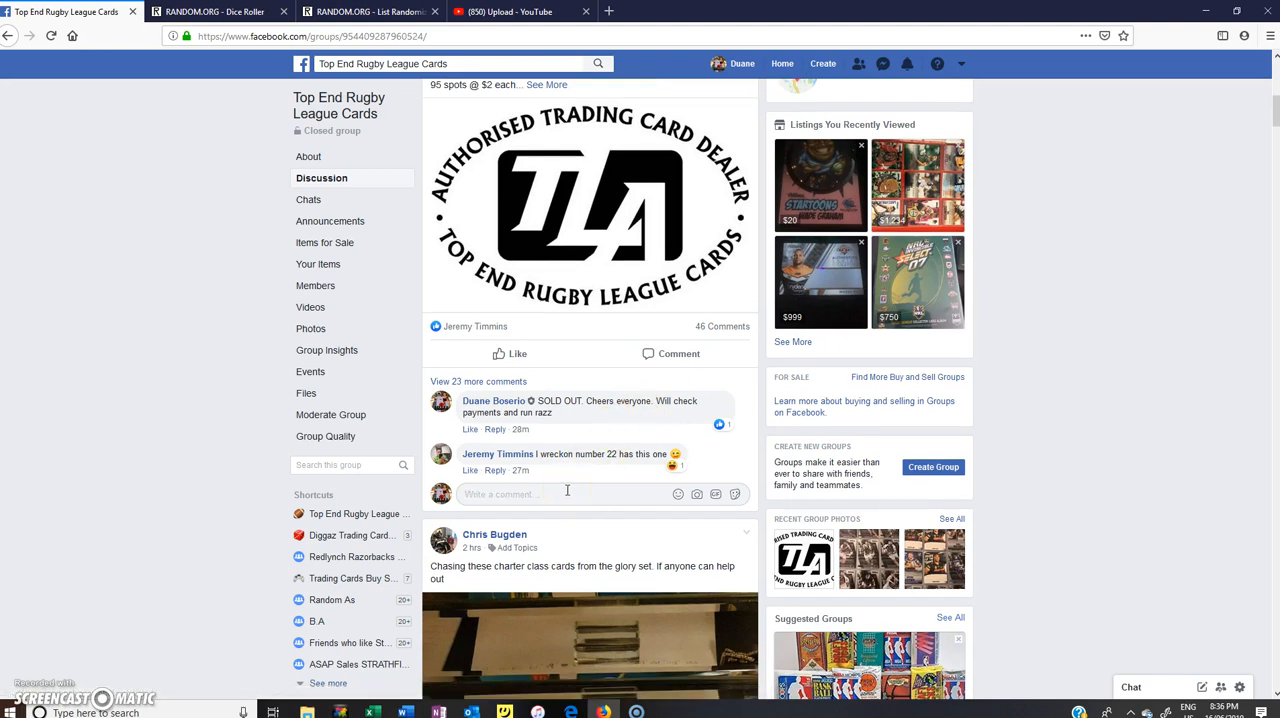
{"action": "type", "text": "LIVE"}
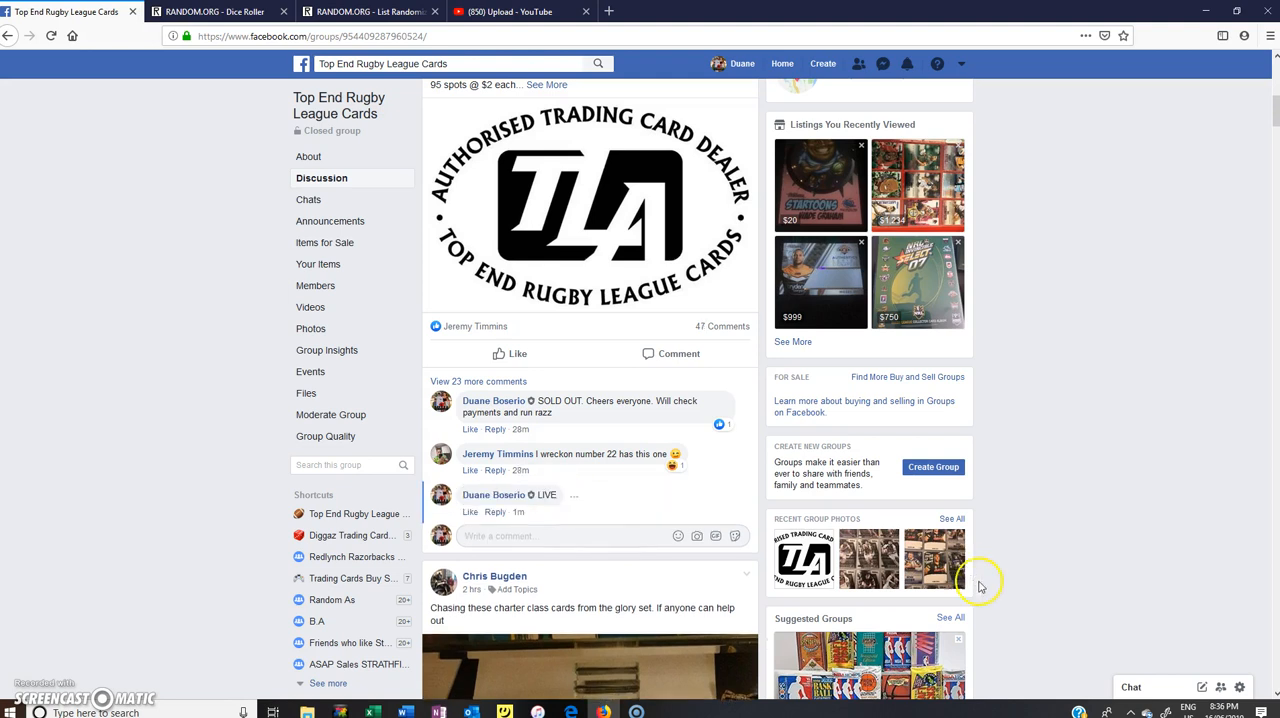
{"action": "mouse_move", "coordinate": [484, 416]}
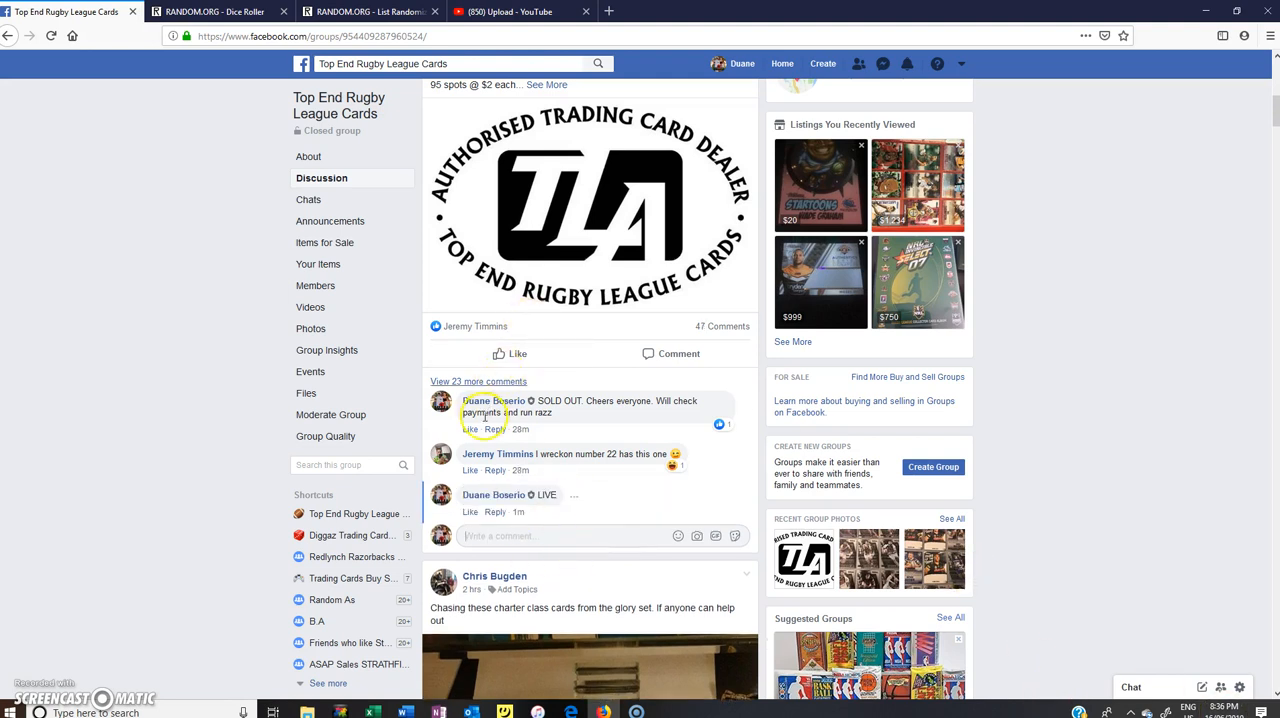
- Copy the razz post's numbered spot list and bring it over to the List Randomizer
{"action": "scroll", "scroll_direction": "up", "scroll_amount": 3}
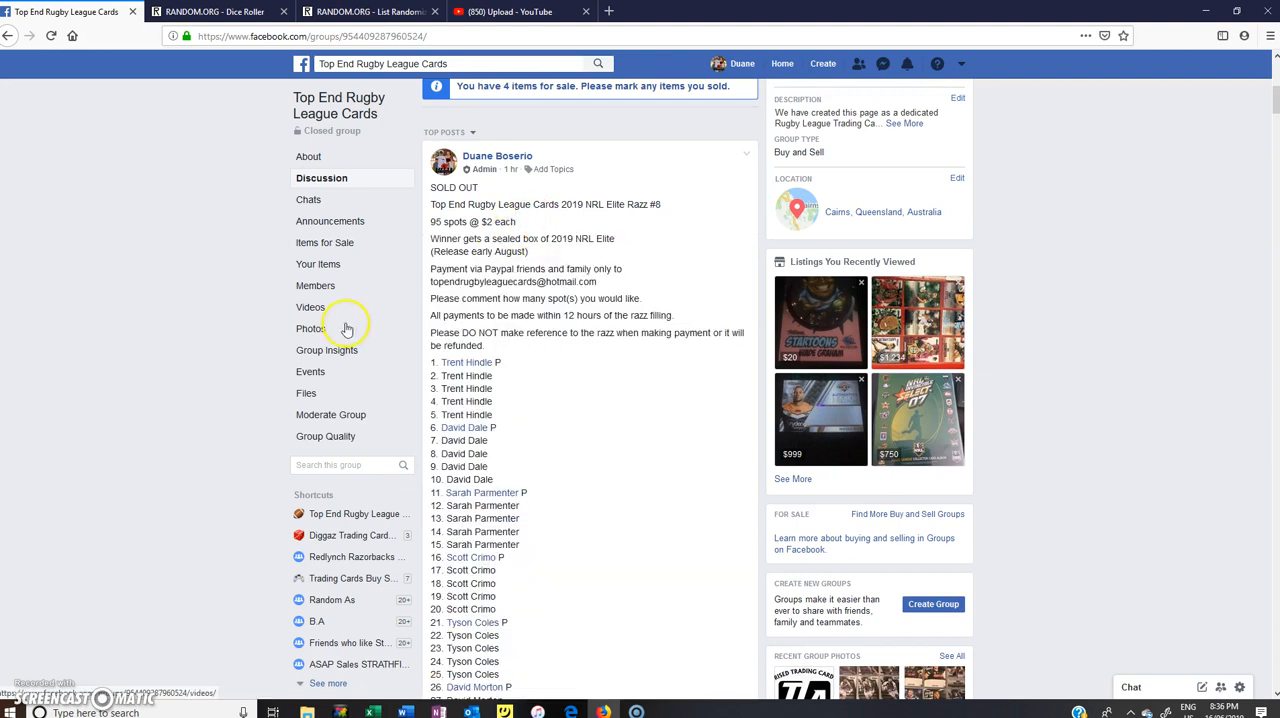
{"action": "mouse_move", "coordinate": [504, 568]}
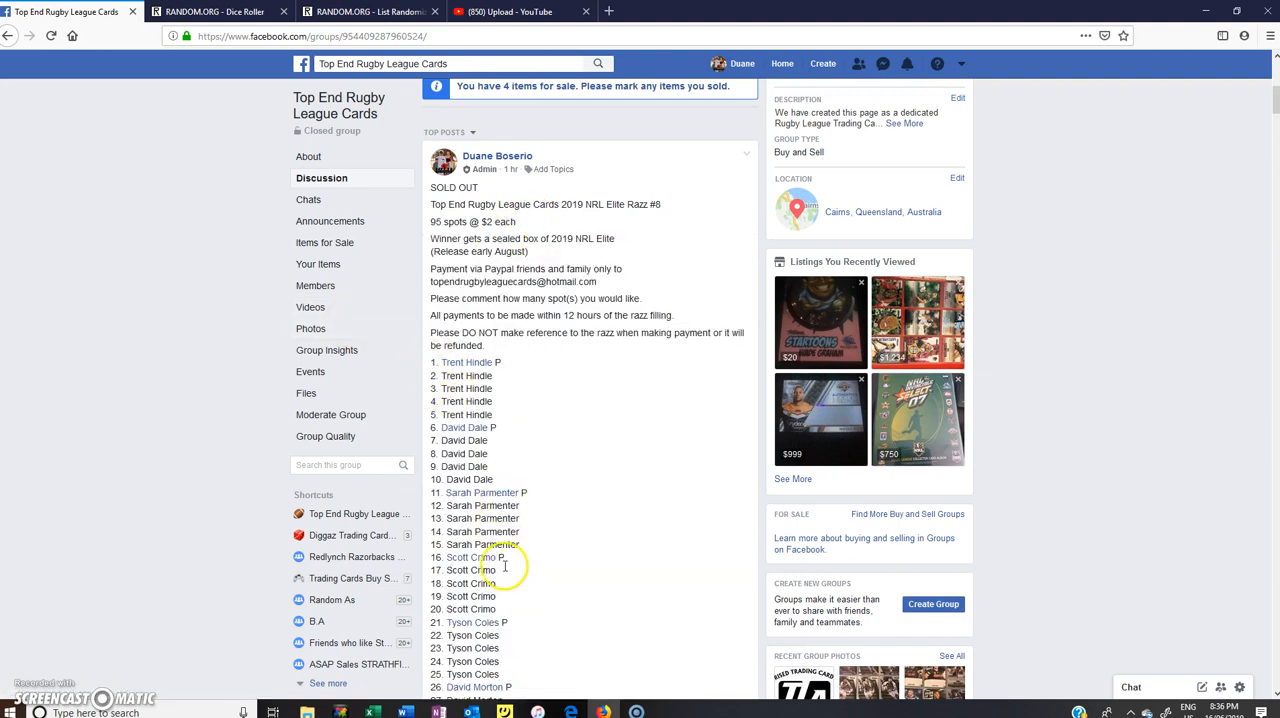
{"action": "scroll", "scroll_direction": "down", "scroll_amount": 3}
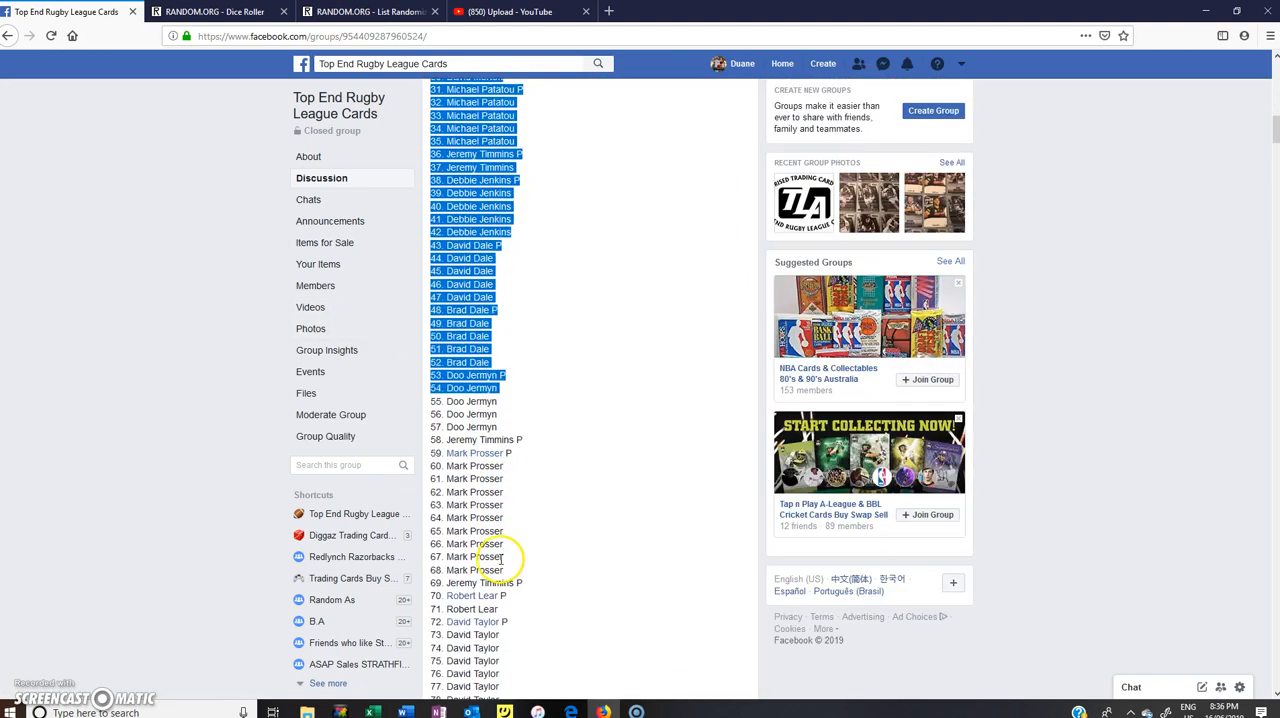
{"action": "scroll", "scroll_direction": "down", "scroll_amount": 3}
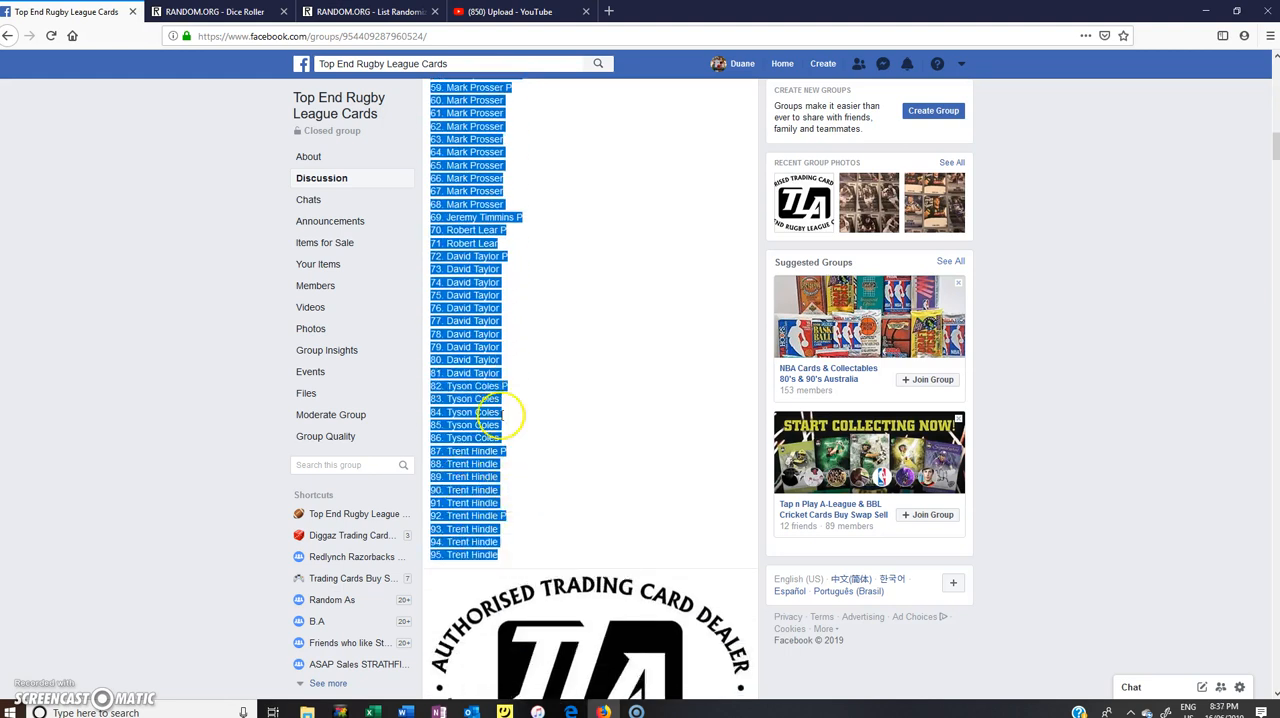
{"action": "left_click", "coordinate": [364, 12]}
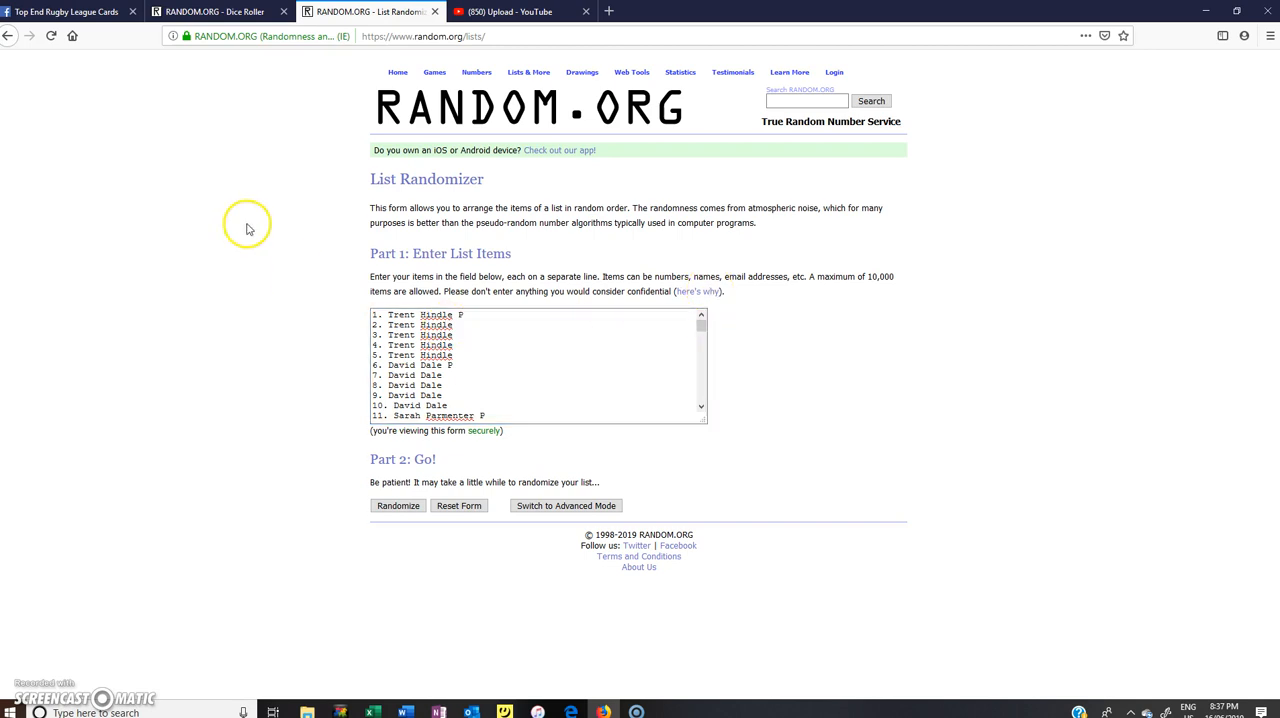
- Roll two virtual dice in the Dice Roller to set the number of shuffles
{"action": "left_click", "coordinate": [216, 12]}
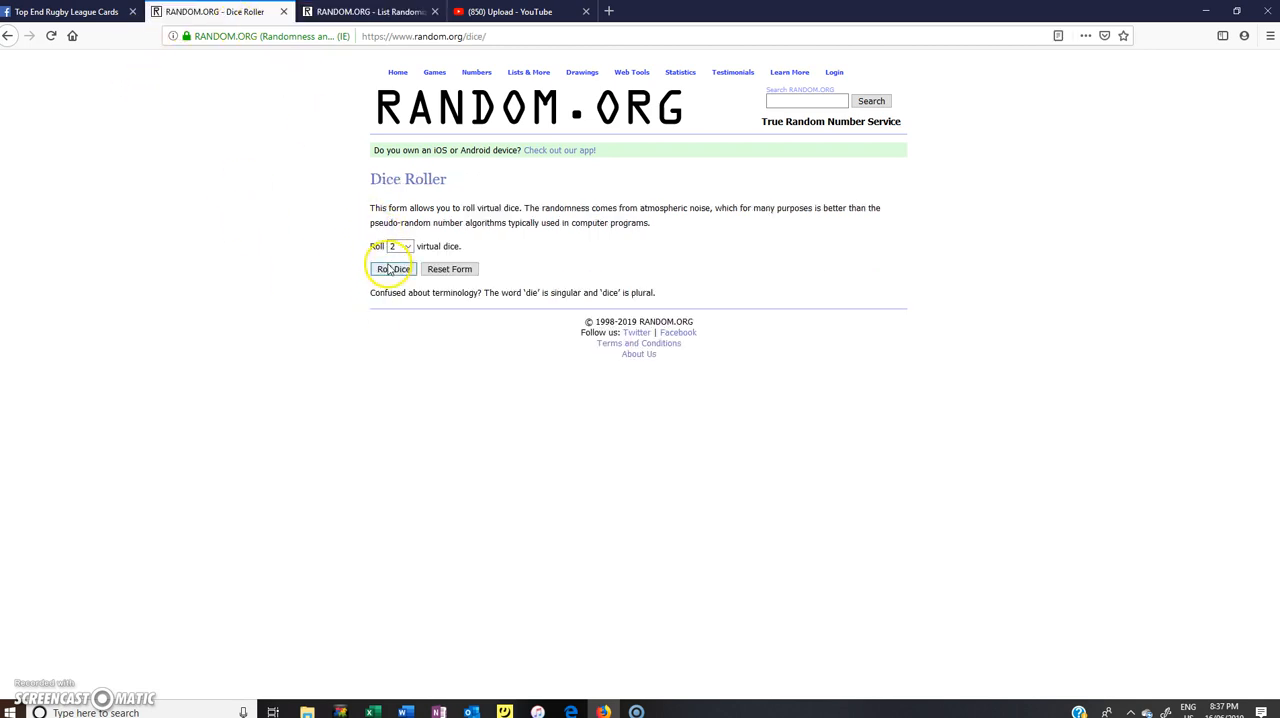
{"action": "left_click", "coordinate": [392, 268]}
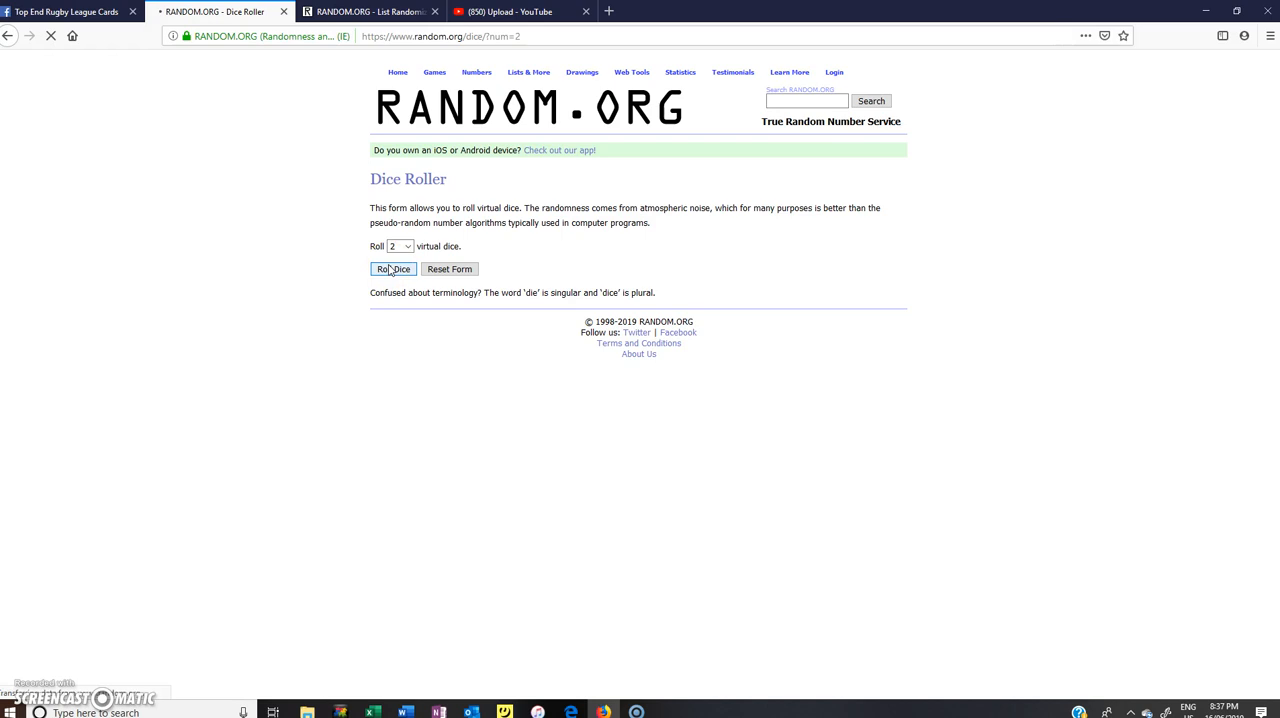
{"action": "left_click", "coordinate": [392, 268]}
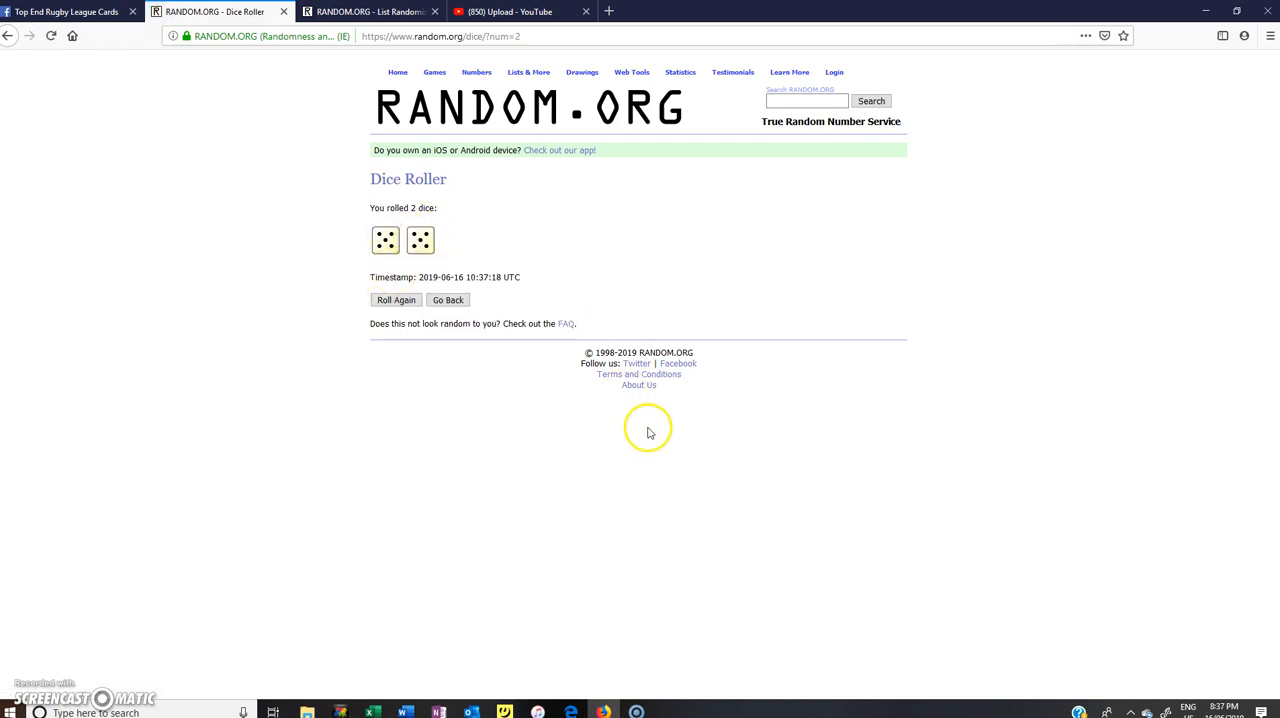
{"action": "mouse_move", "coordinate": [376, 12]}
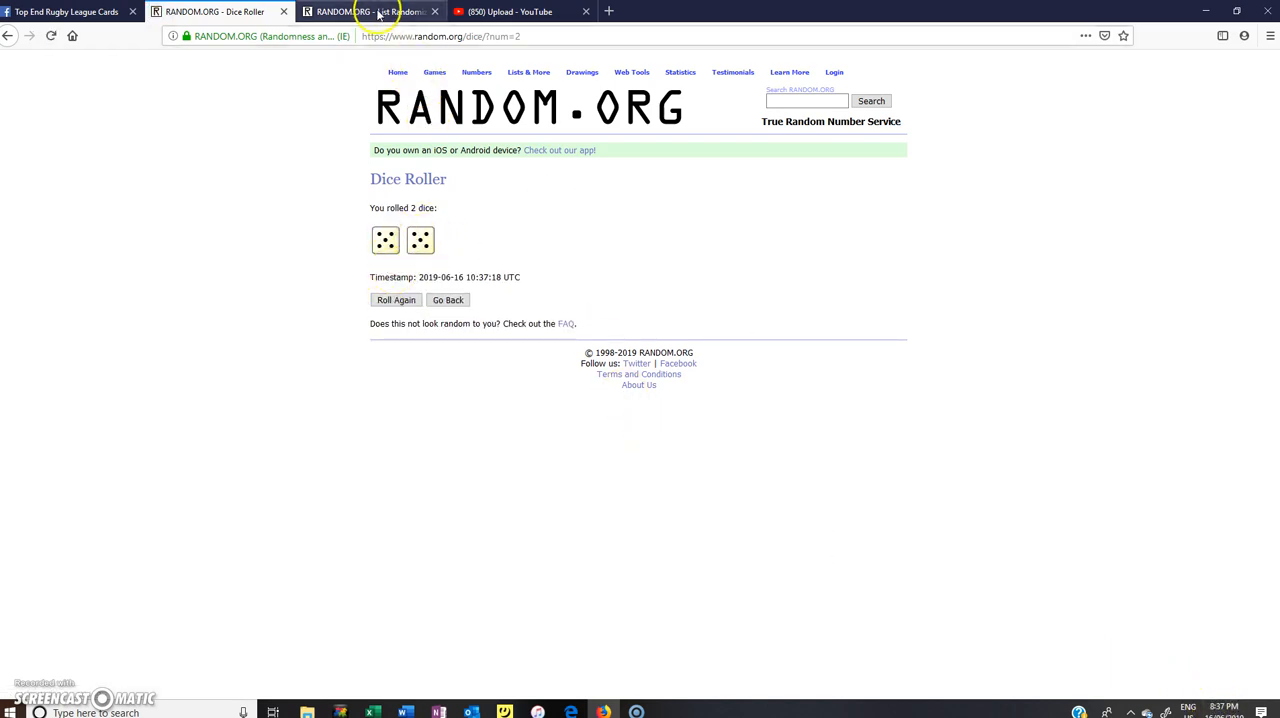
- Randomize the pasted spot list and re-shuffle it with Again through the first six rounds
{"action": "left_click", "coordinate": [370, 12]}
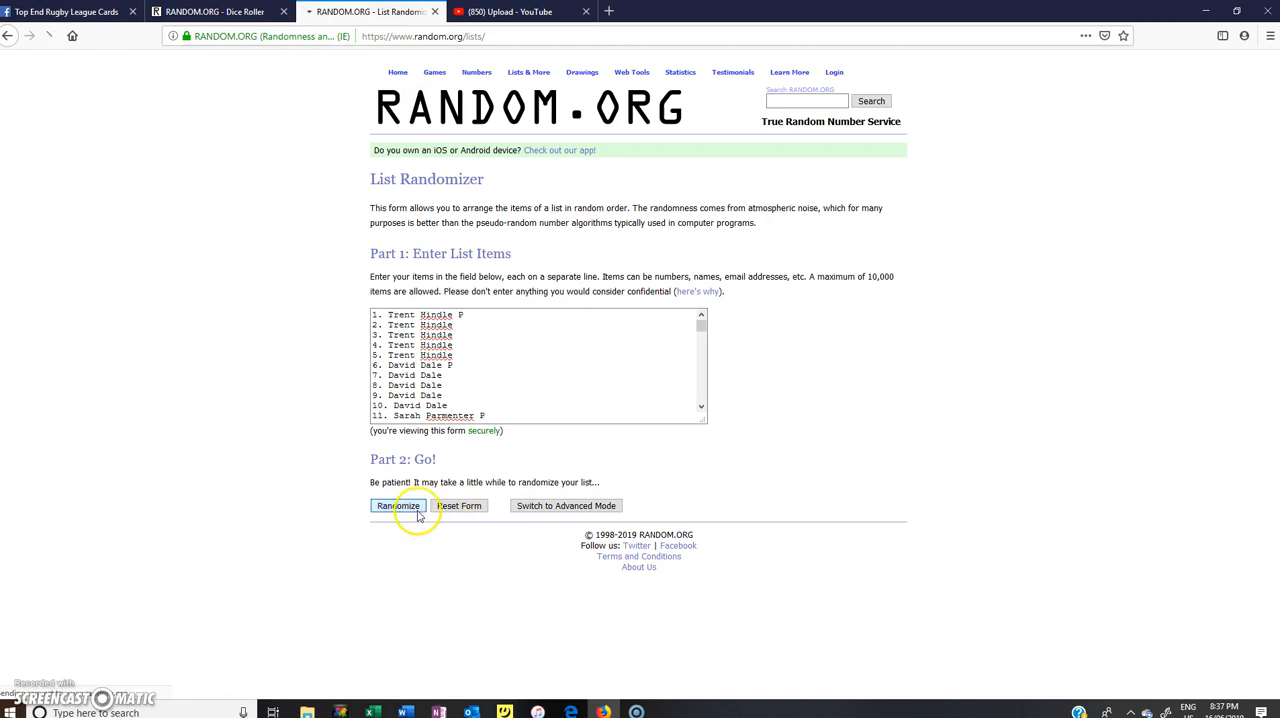
{"action": "left_click", "coordinate": [398, 504]}
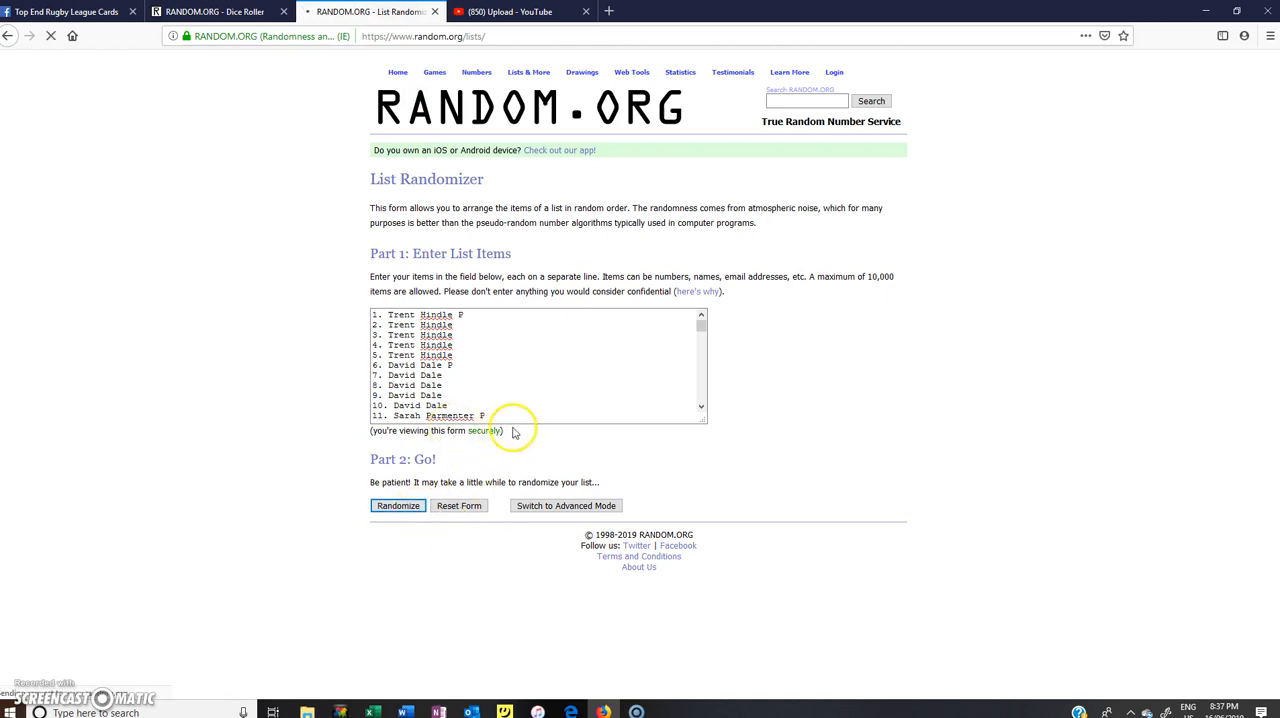
{"action": "left_click", "coordinate": [396, 504]}
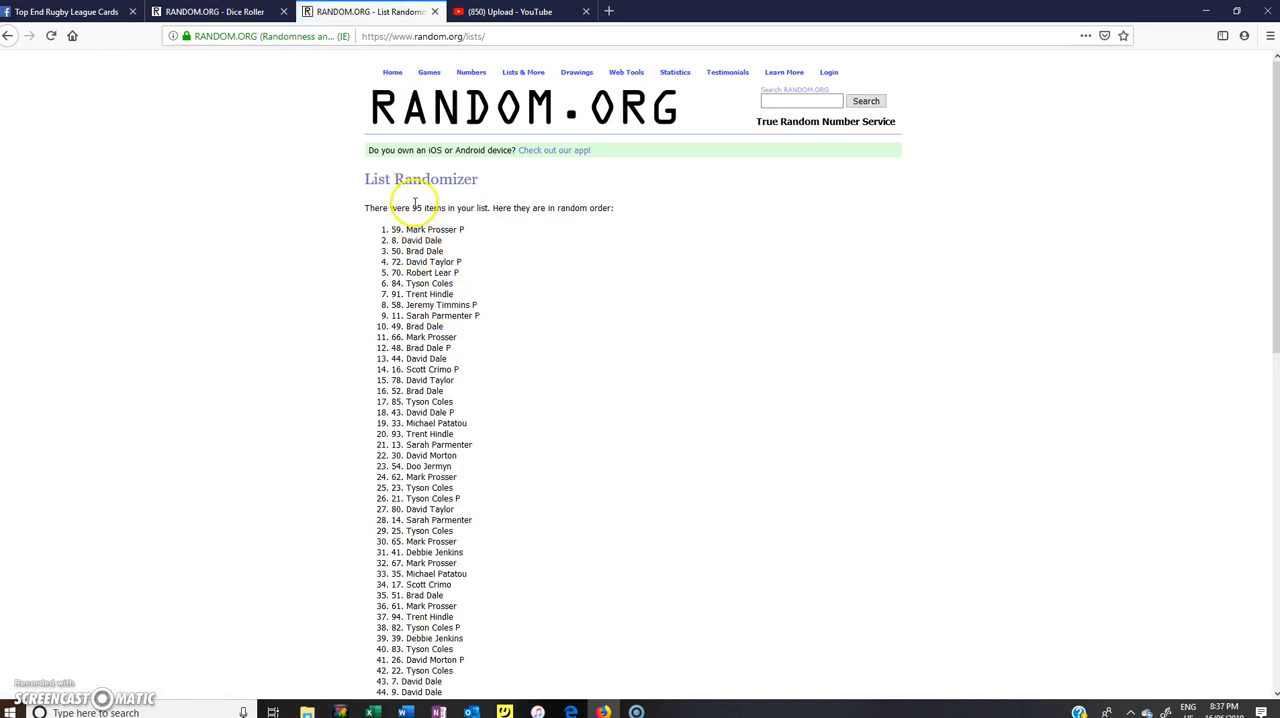
{"action": "scroll", "scroll_direction": "down", "scroll_amount": 3}
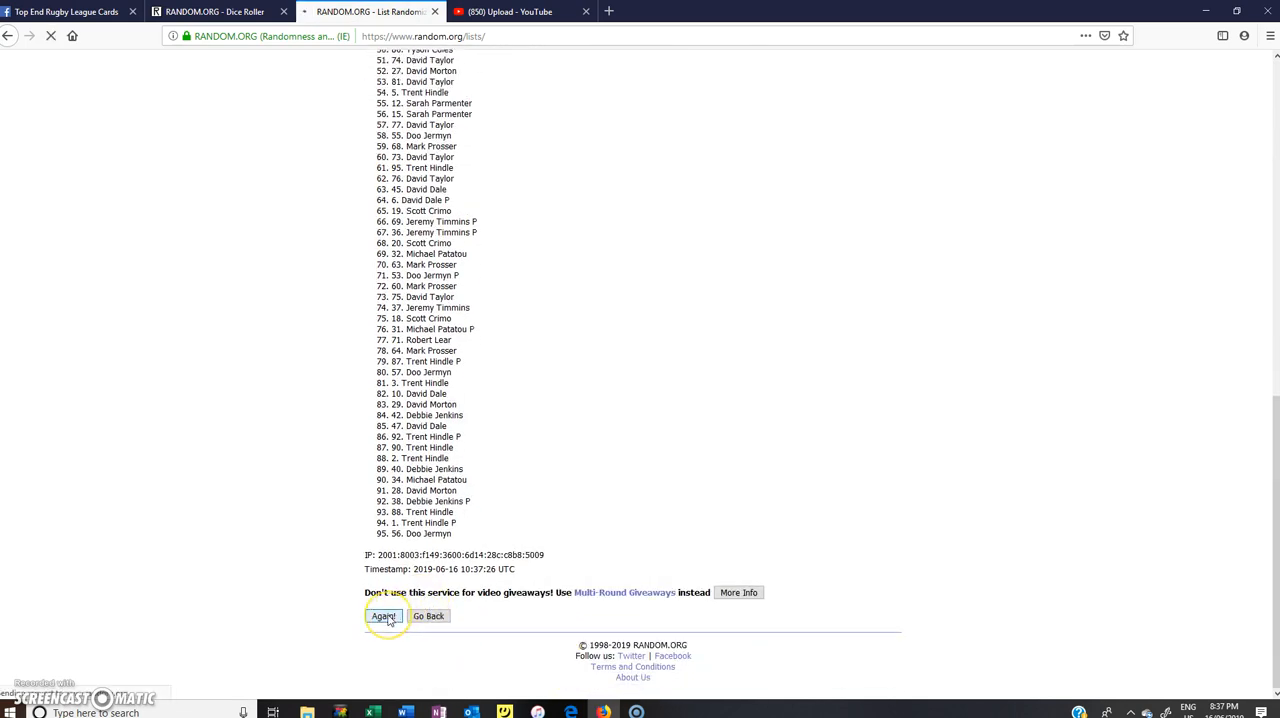
{"action": "left_click", "coordinate": [384, 616]}
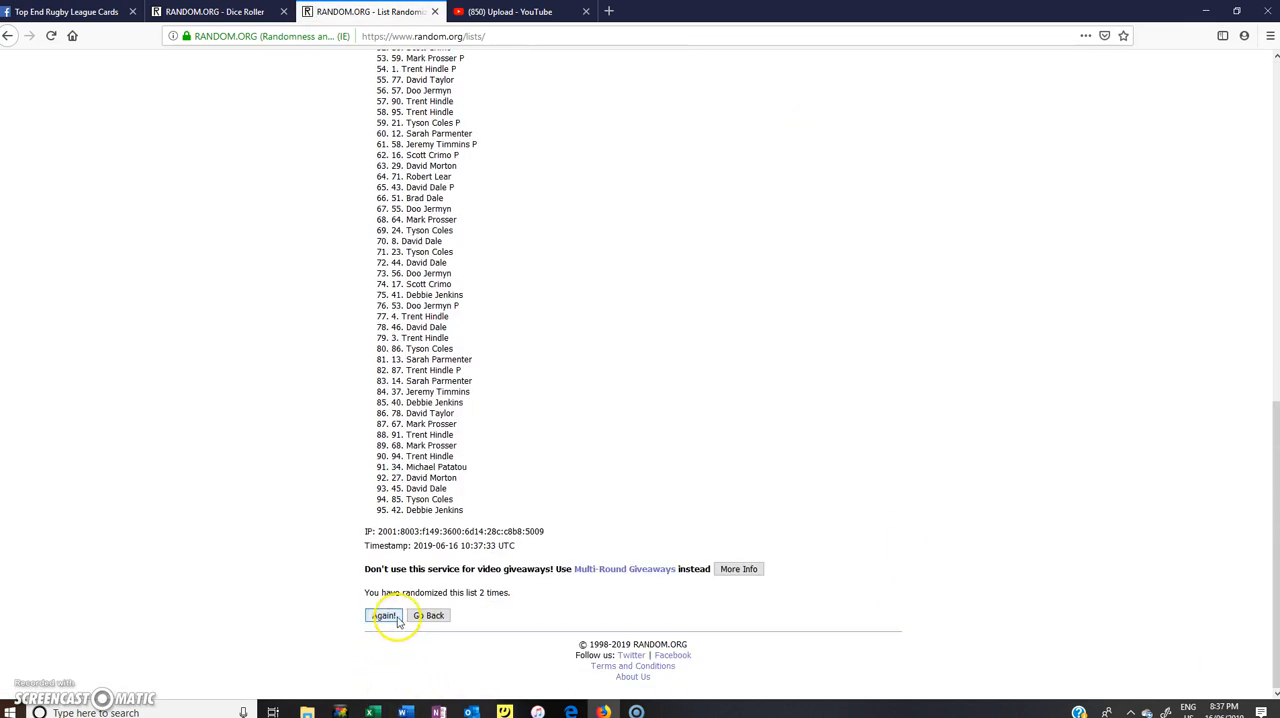
{"action": "left_click", "coordinate": [384, 616]}
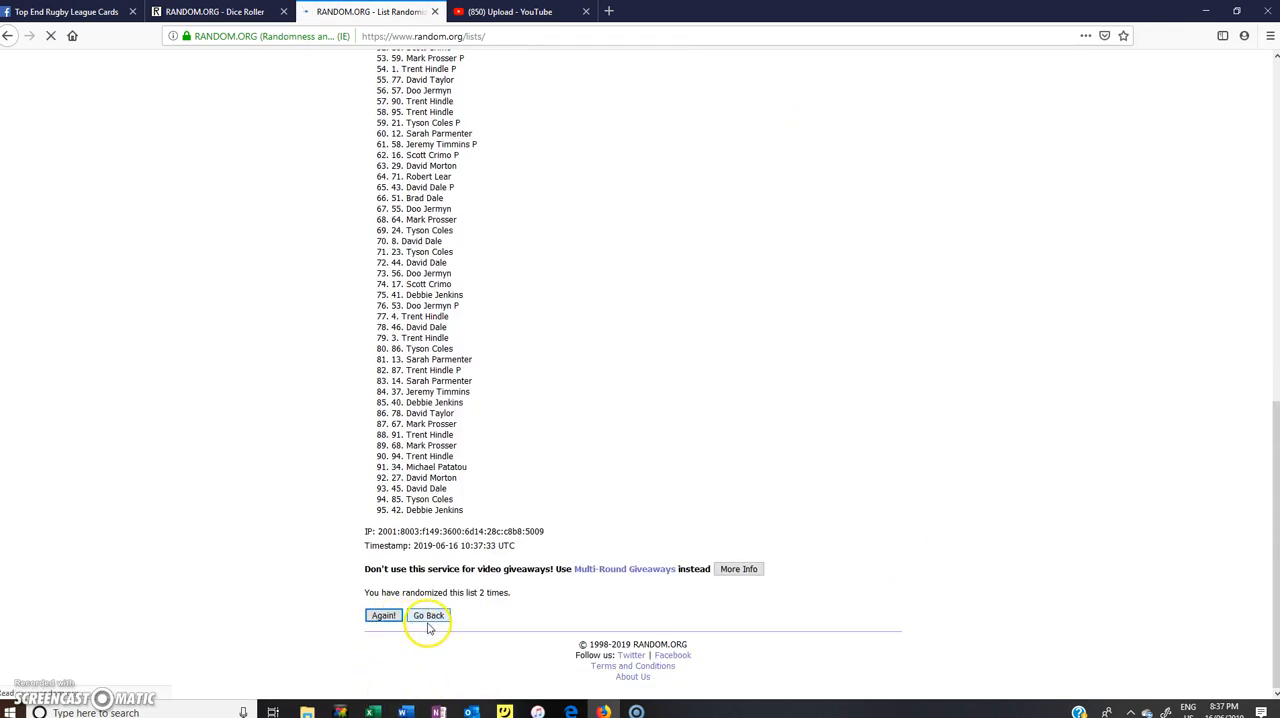
{"action": "left_click", "coordinate": [384, 616]}
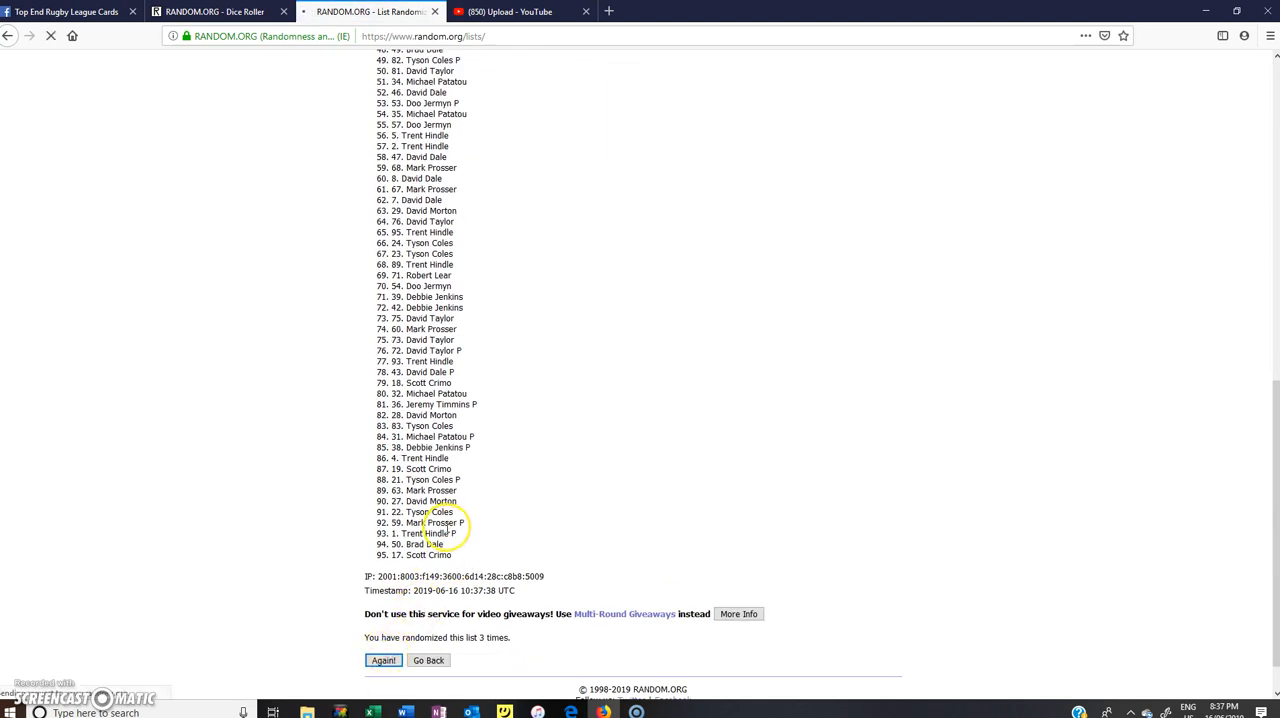
{"action": "left_click", "coordinate": [384, 660]}
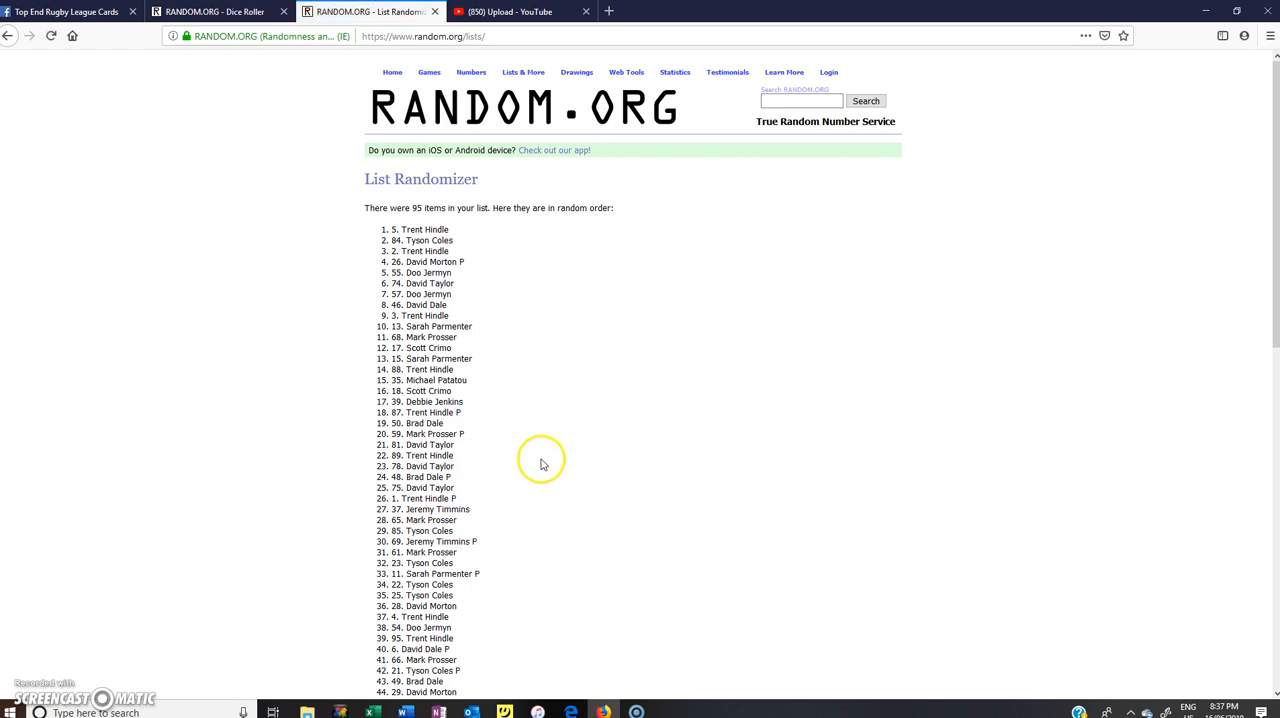
{"action": "scroll", "scroll_direction": "down", "scroll_amount": 3}
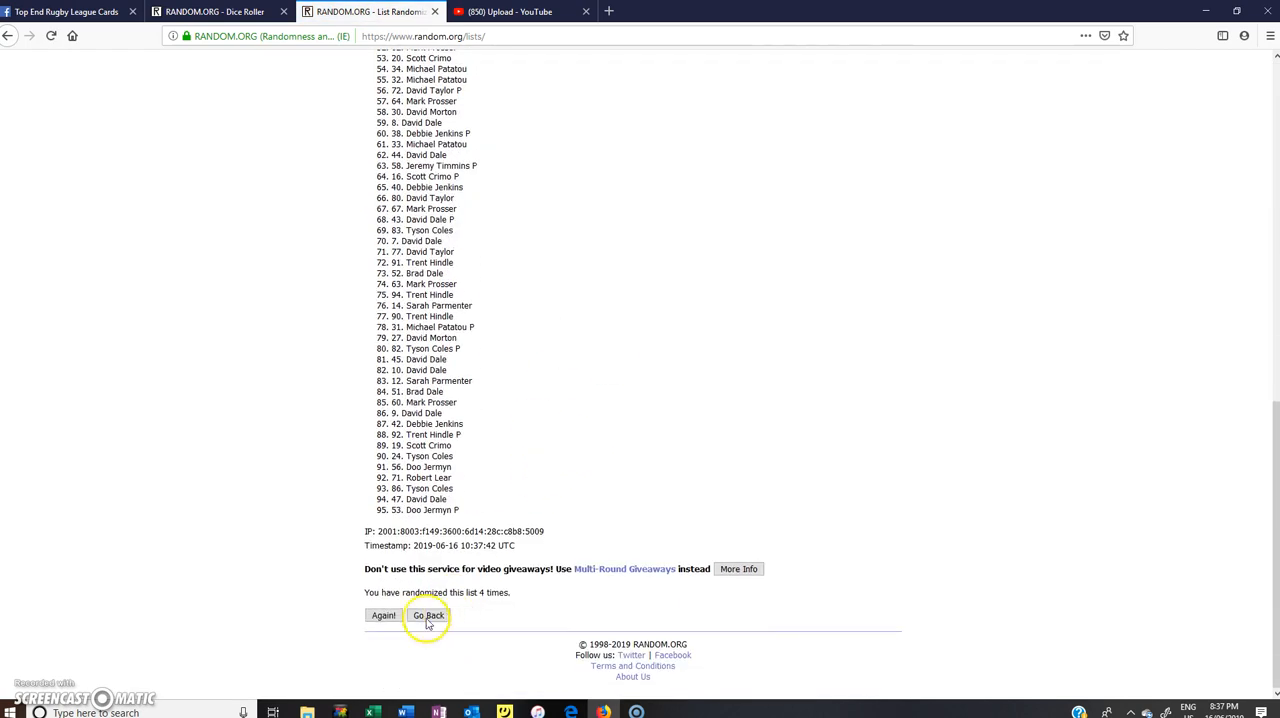
{"action": "left_click", "coordinate": [384, 616]}
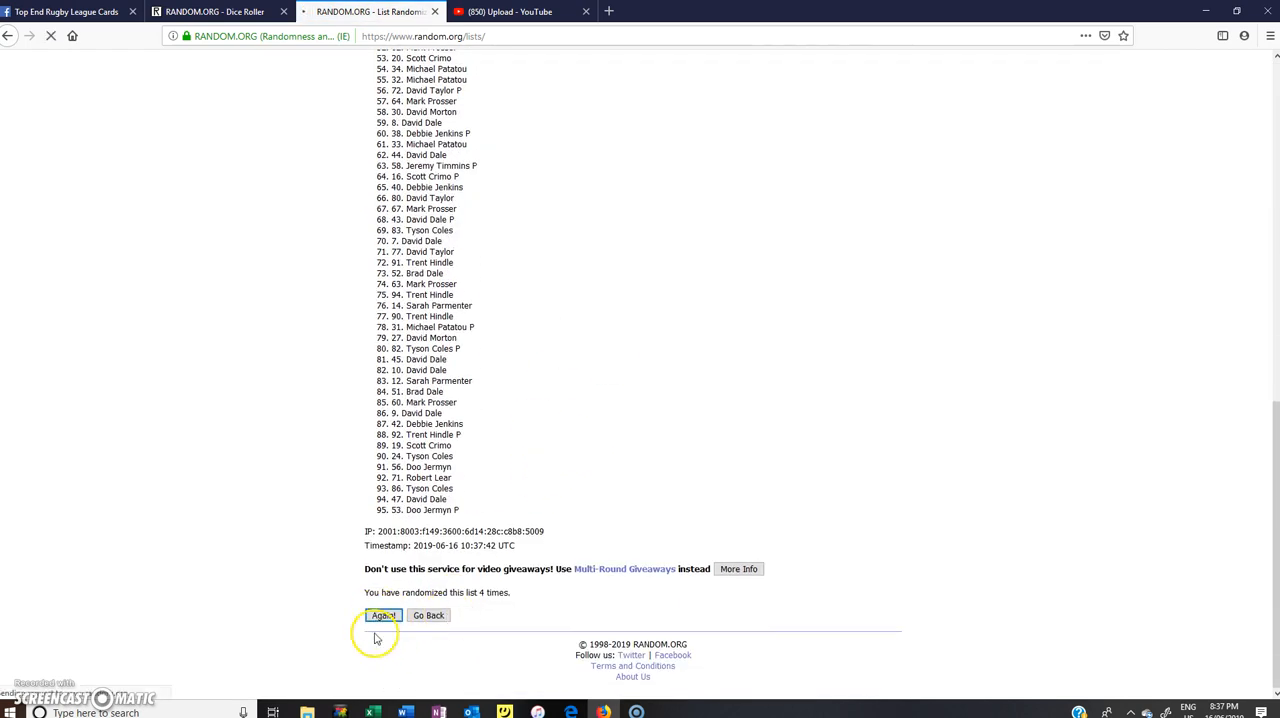
{"action": "left_click", "coordinate": [384, 616]}
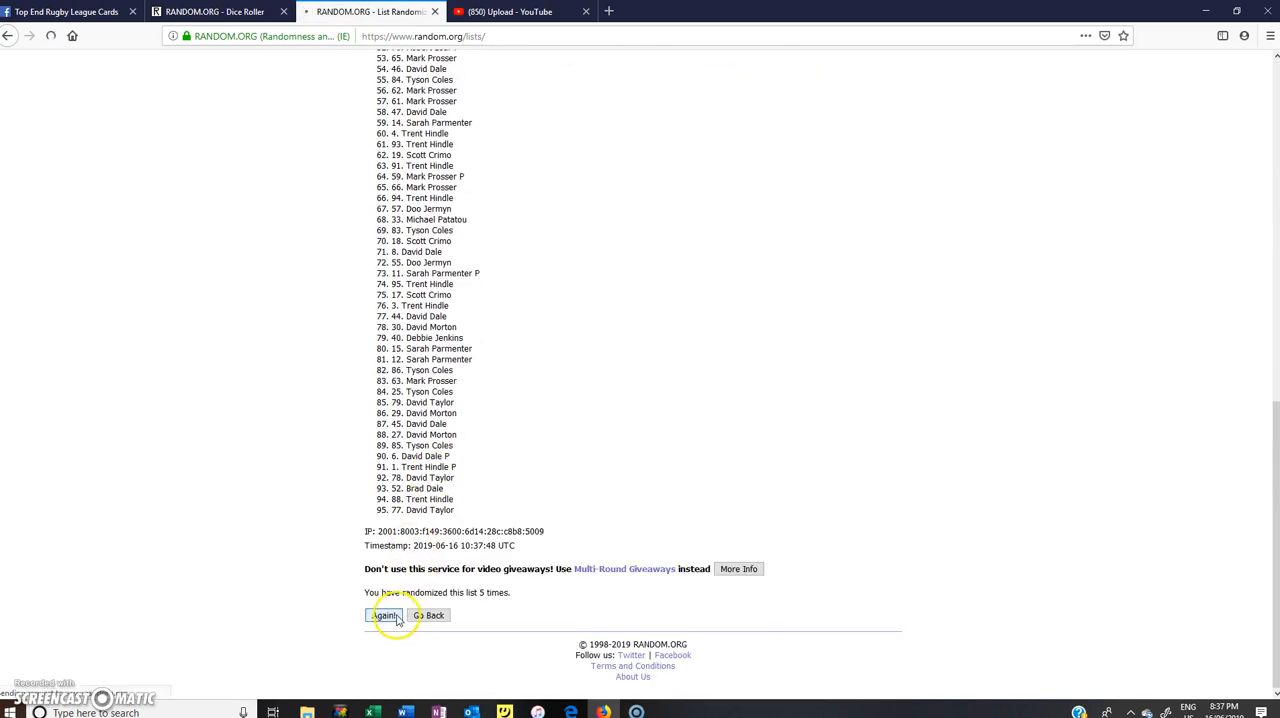
{"action": "left_click", "coordinate": [384, 616]}
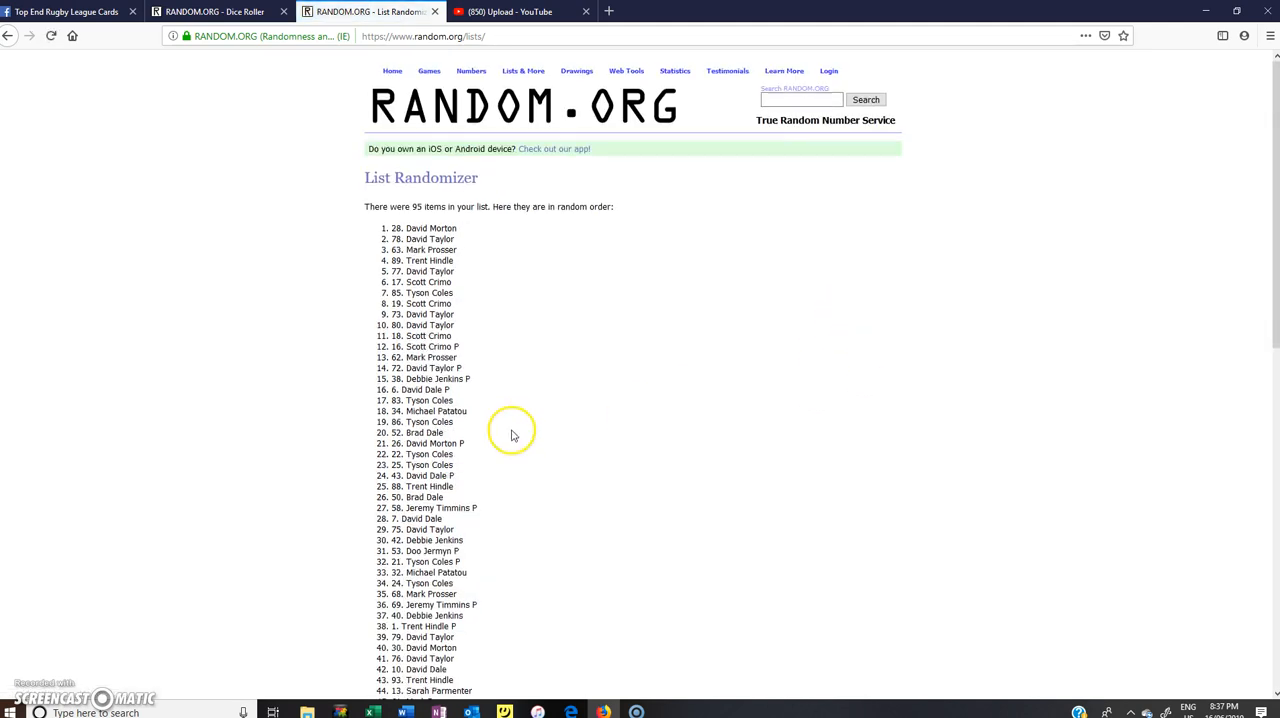
- Keep re-shuffling and highlight the running shuffle count, checking it against the dice roll
{"action": "scroll", "scroll_direction": "down", "scroll_amount": 3}
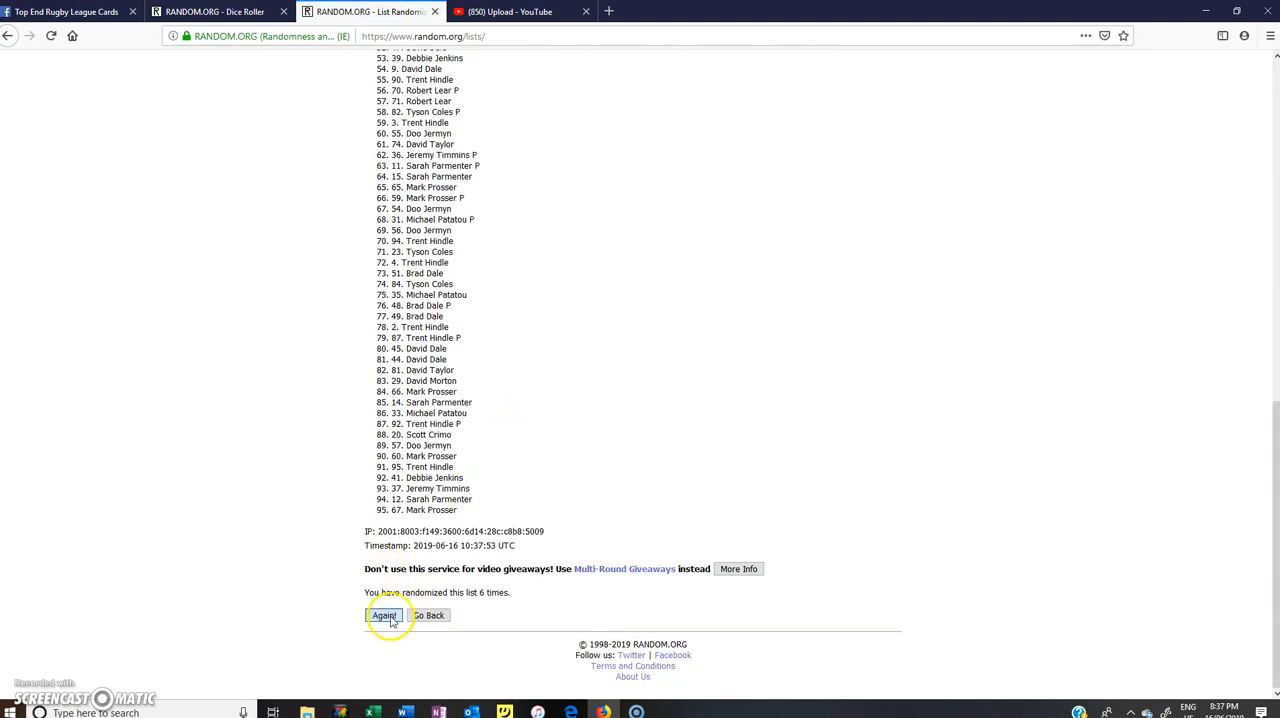
{"action": "left_click", "coordinate": [384, 616]}
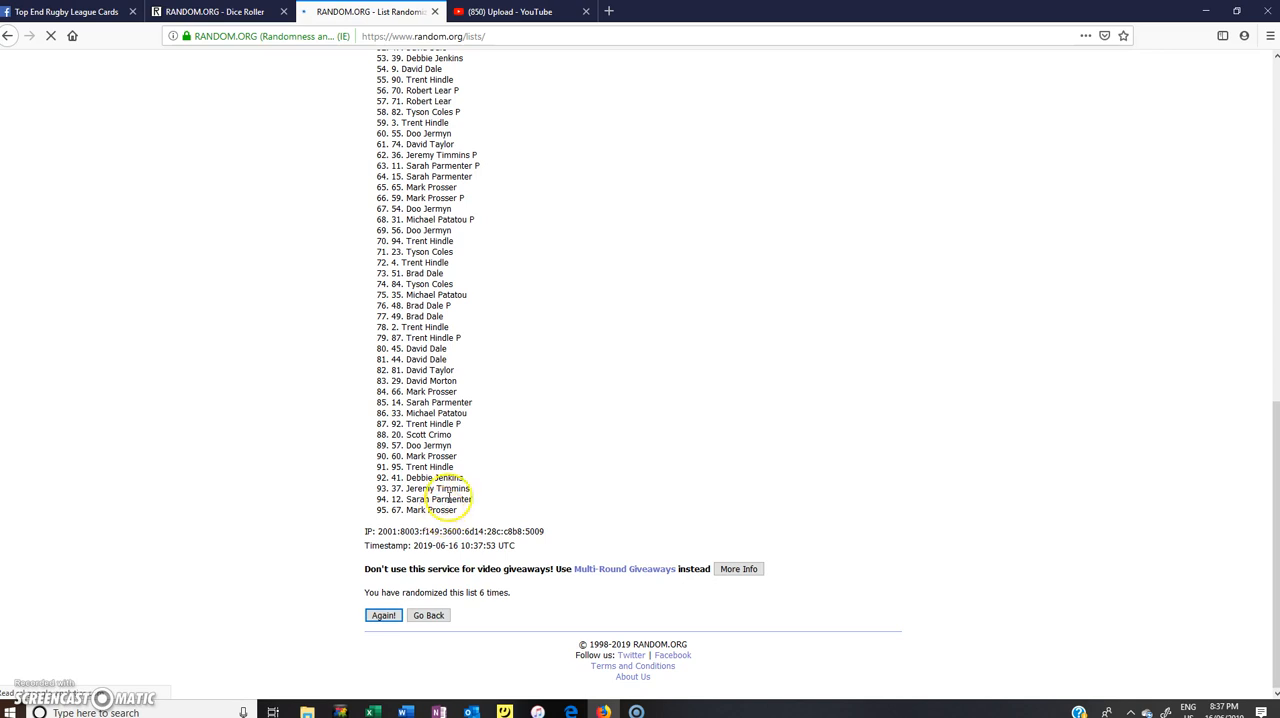
{"action": "left_click", "coordinate": [384, 616]}
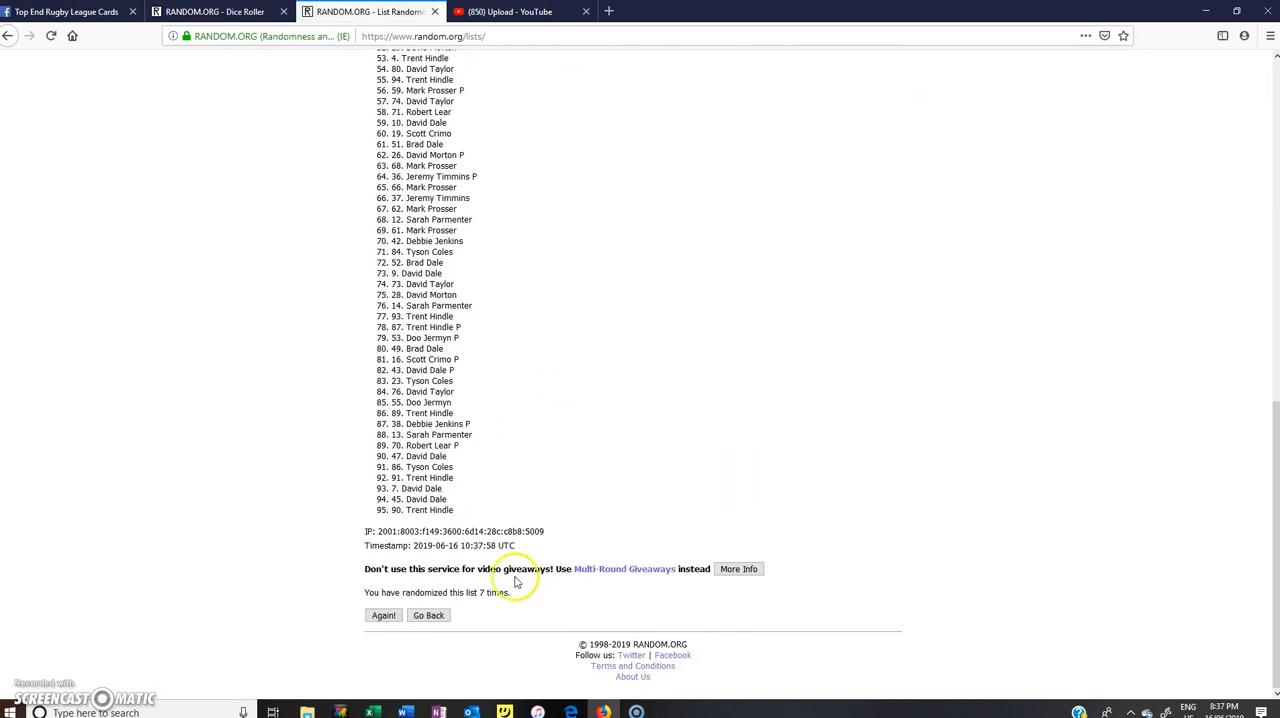
{"action": "left_click", "coordinate": [384, 616]}
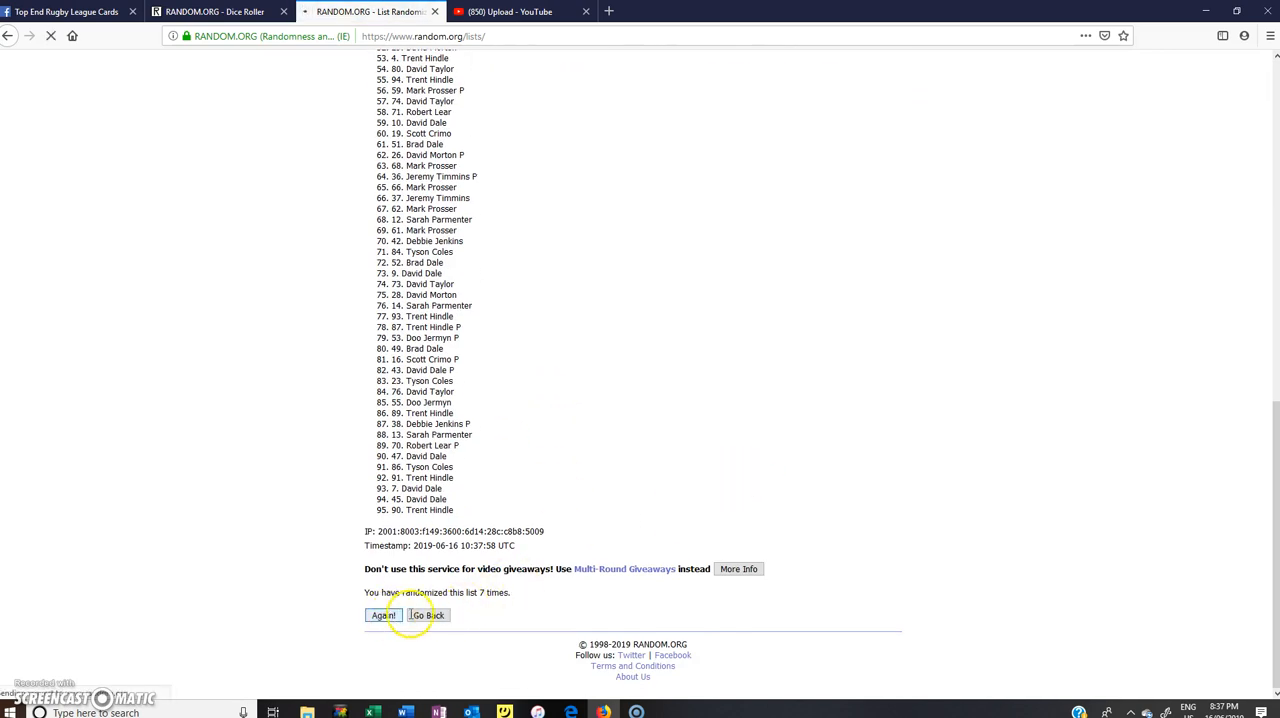
{"action": "left_click", "coordinate": [380, 616]}
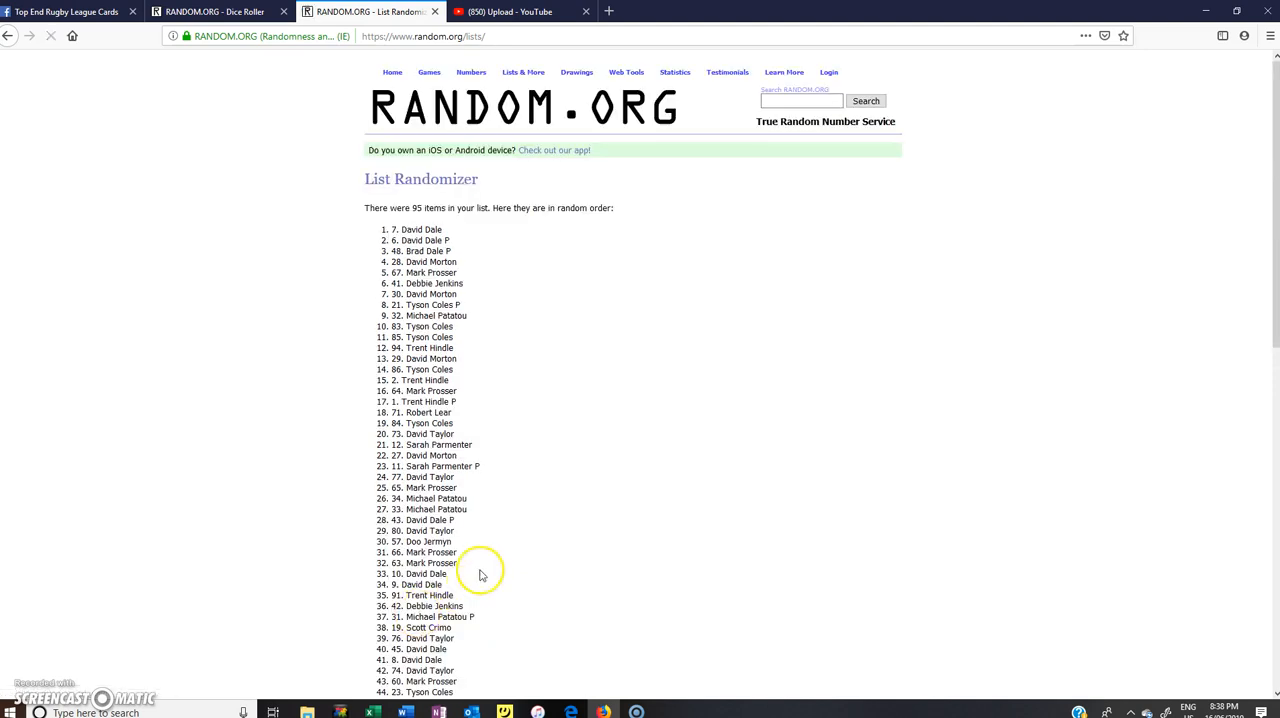
{"action": "scroll", "scroll_direction": "down", "scroll_amount": 3}
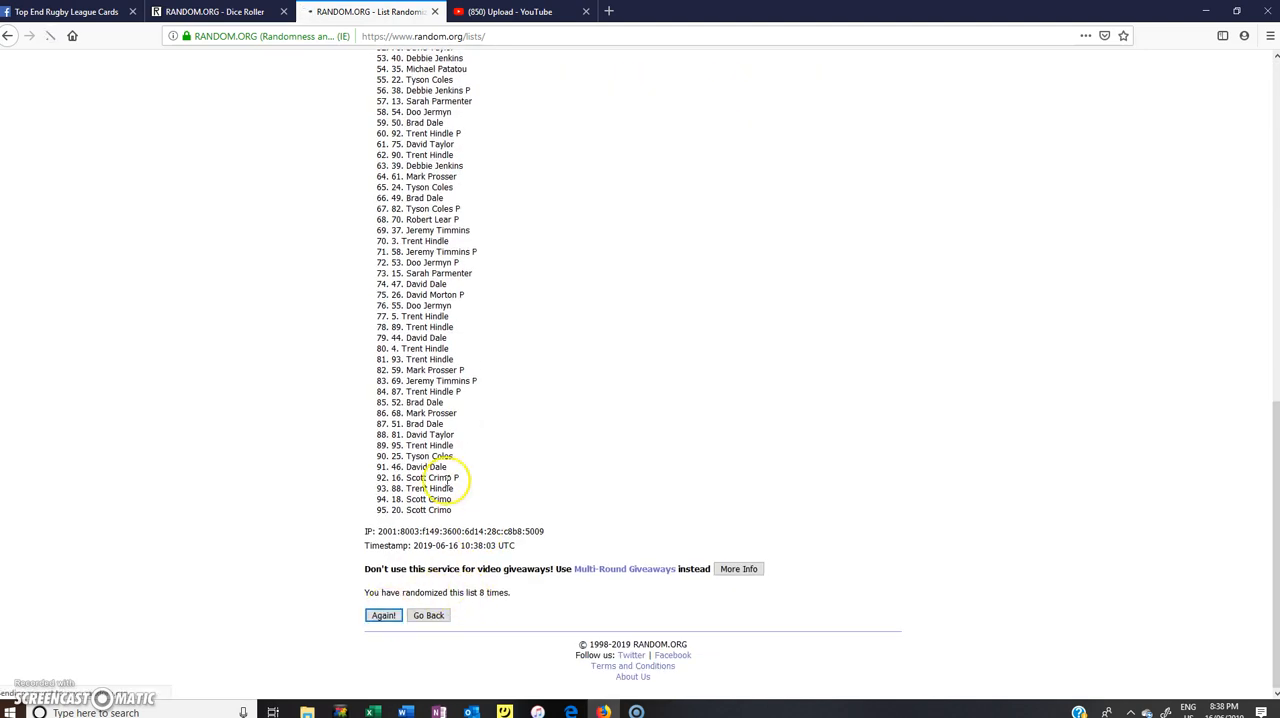
{"action": "left_click", "coordinate": [384, 616]}
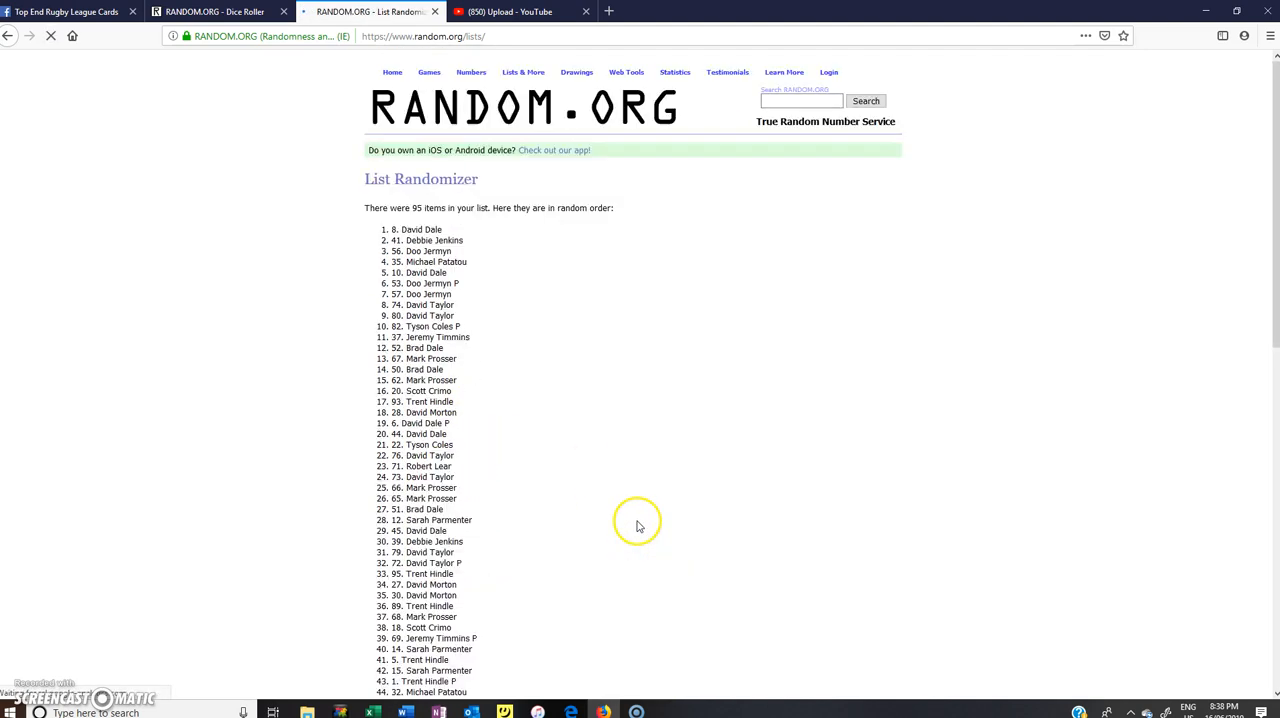
{"action": "scroll", "scroll_direction": "down", "scroll_amount": 3}
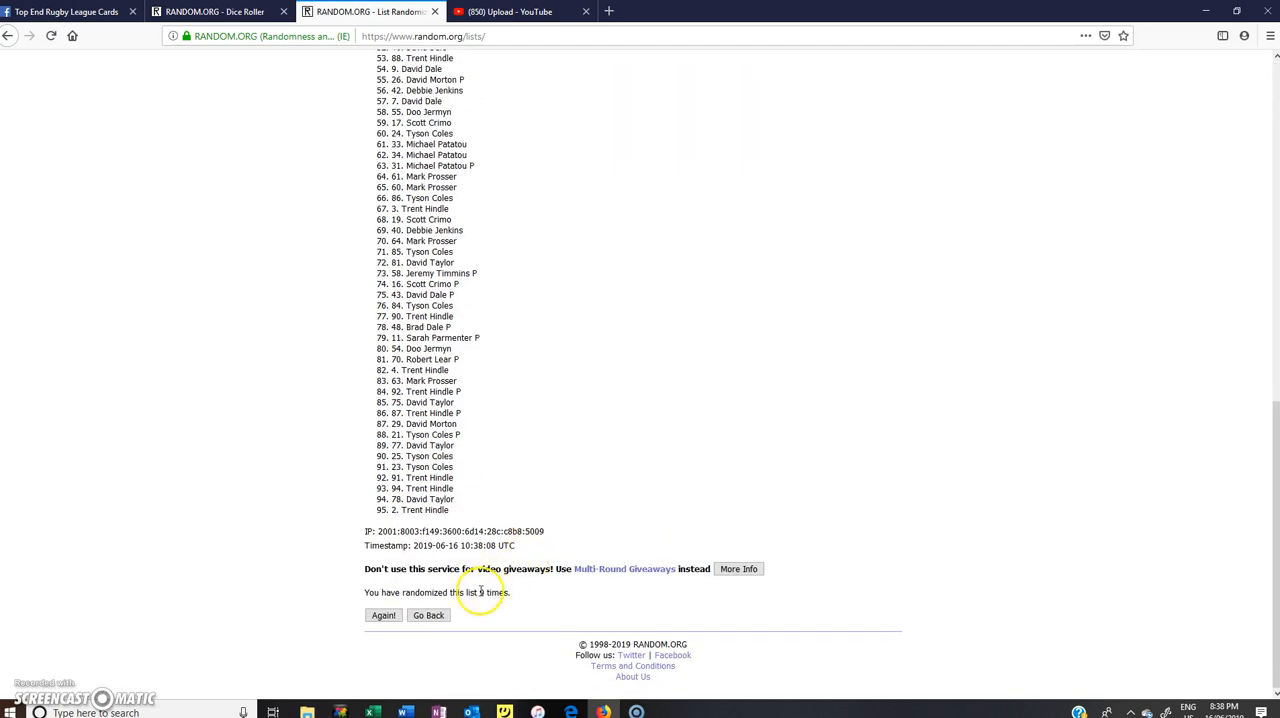
{"action": "double_click", "coordinate": [496, 592]}
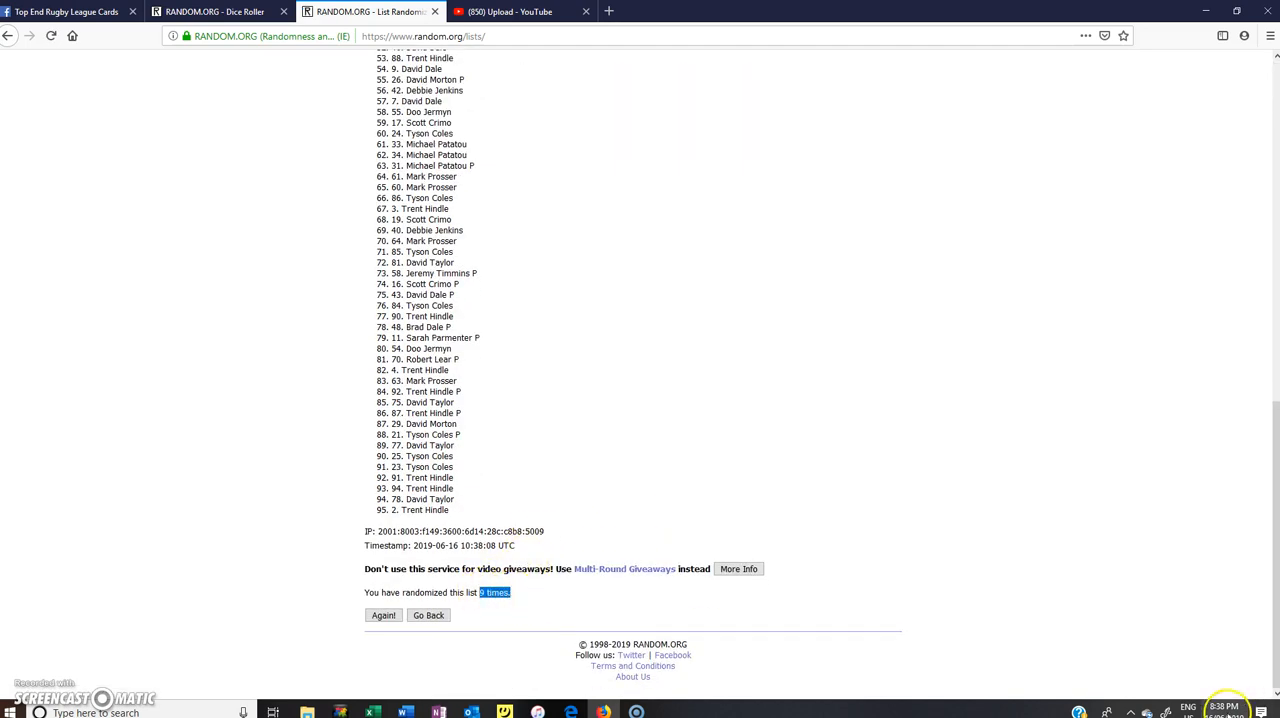
{"action": "left_click", "coordinate": [216, 12]}
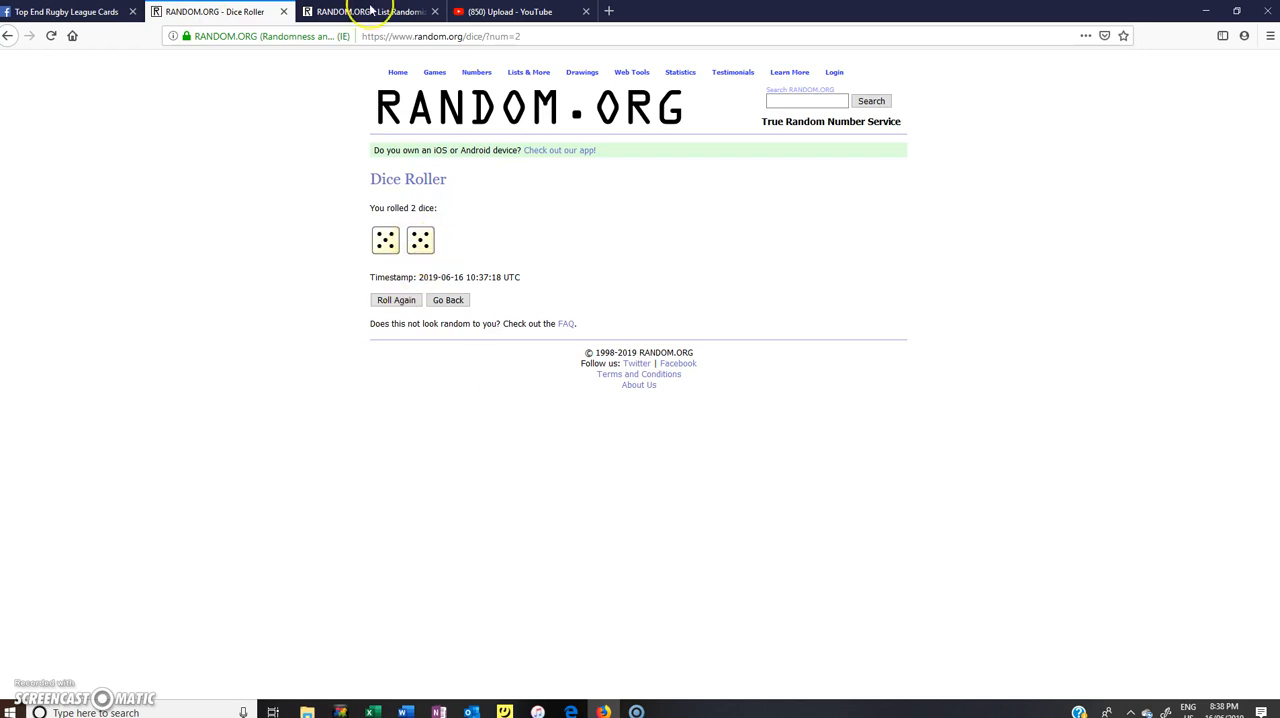
{"action": "left_click", "coordinate": [370, 12]}
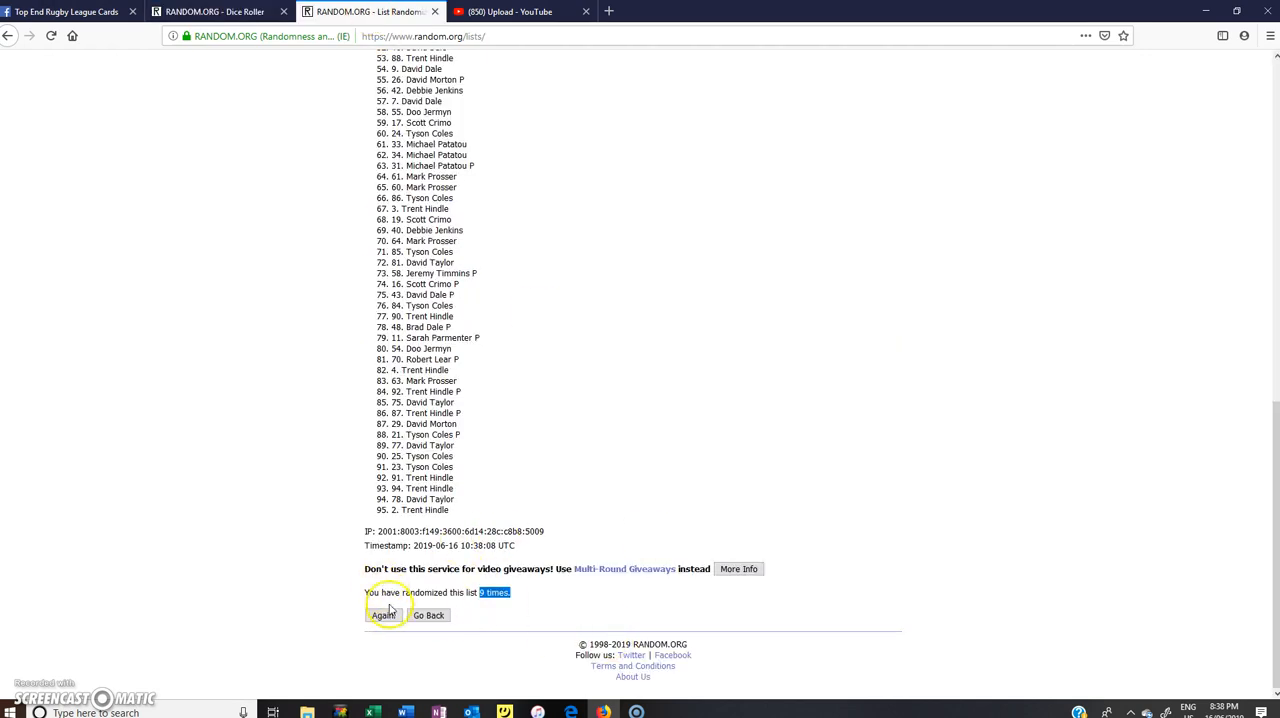
- Shuffle a final time so the page reads 'randomized this list 10 times' and highlight that count
{"action": "left_click", "coordinate": [384, 616]}
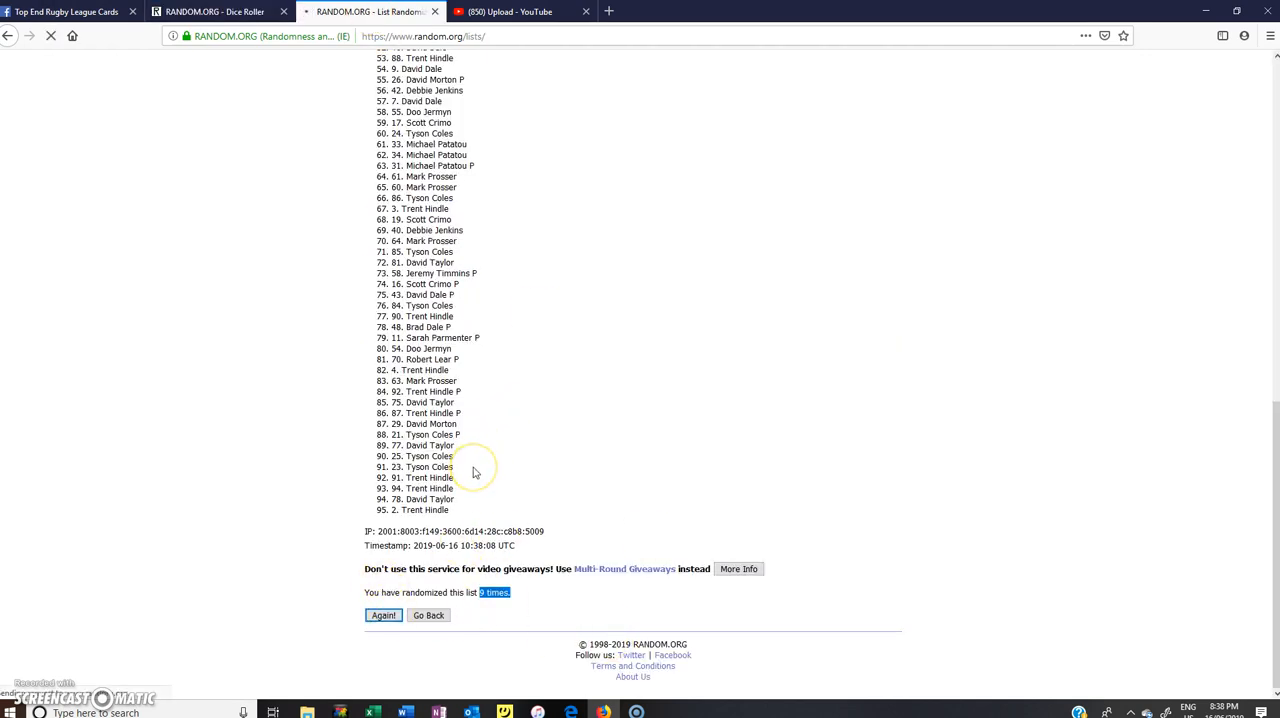
{"action": "left_click", "coordinate": [384, 616]}
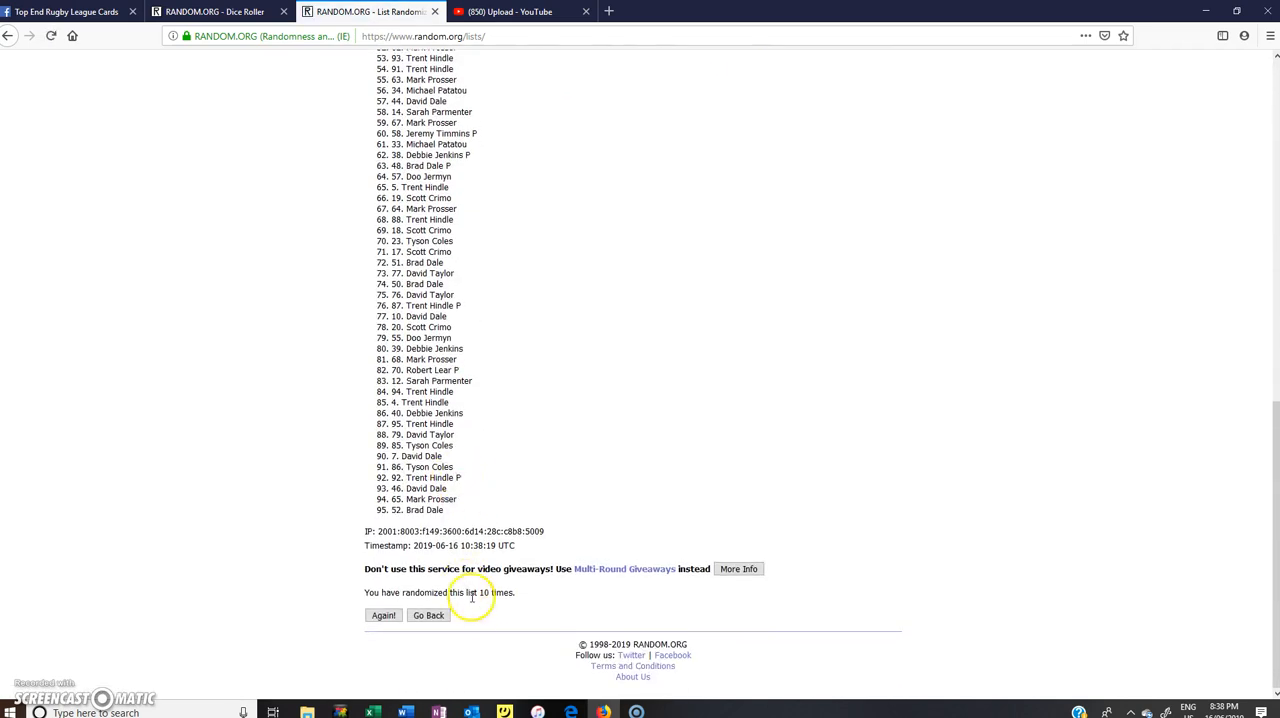
{"action": "double_click", "coordinate": [496, 592]}
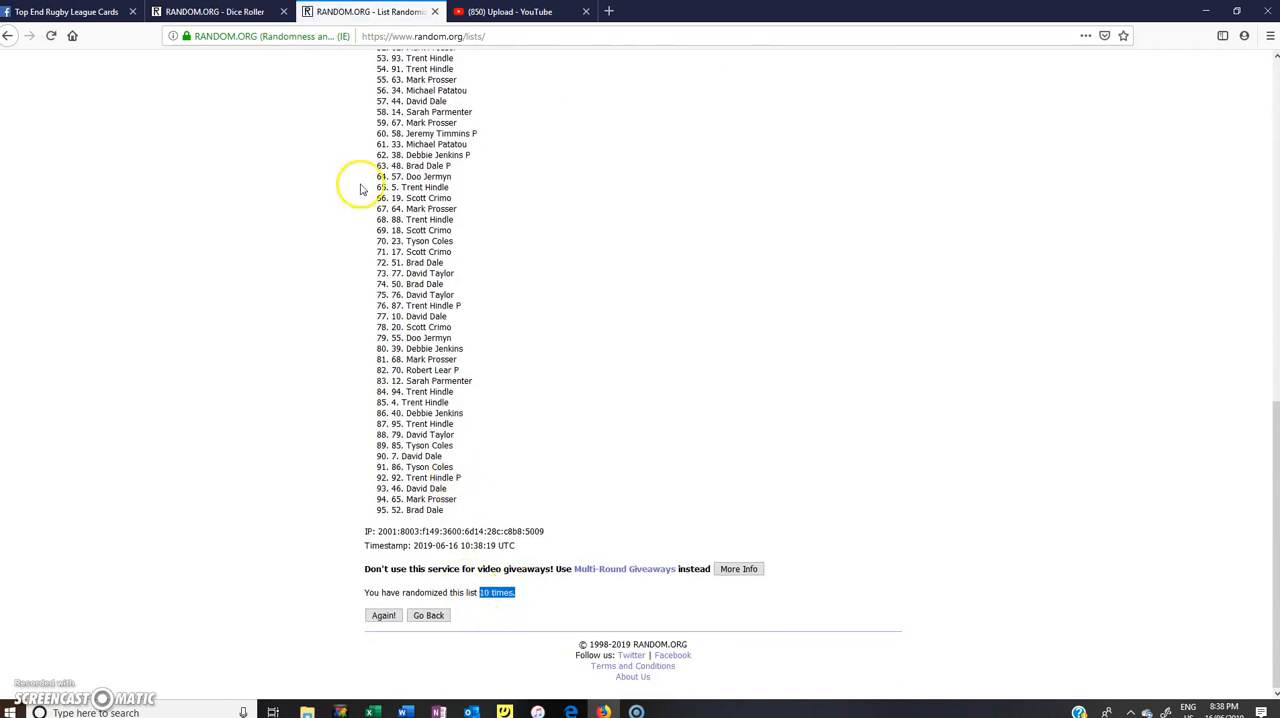
{"action": "left_click", "coordinate": [216, 12]}
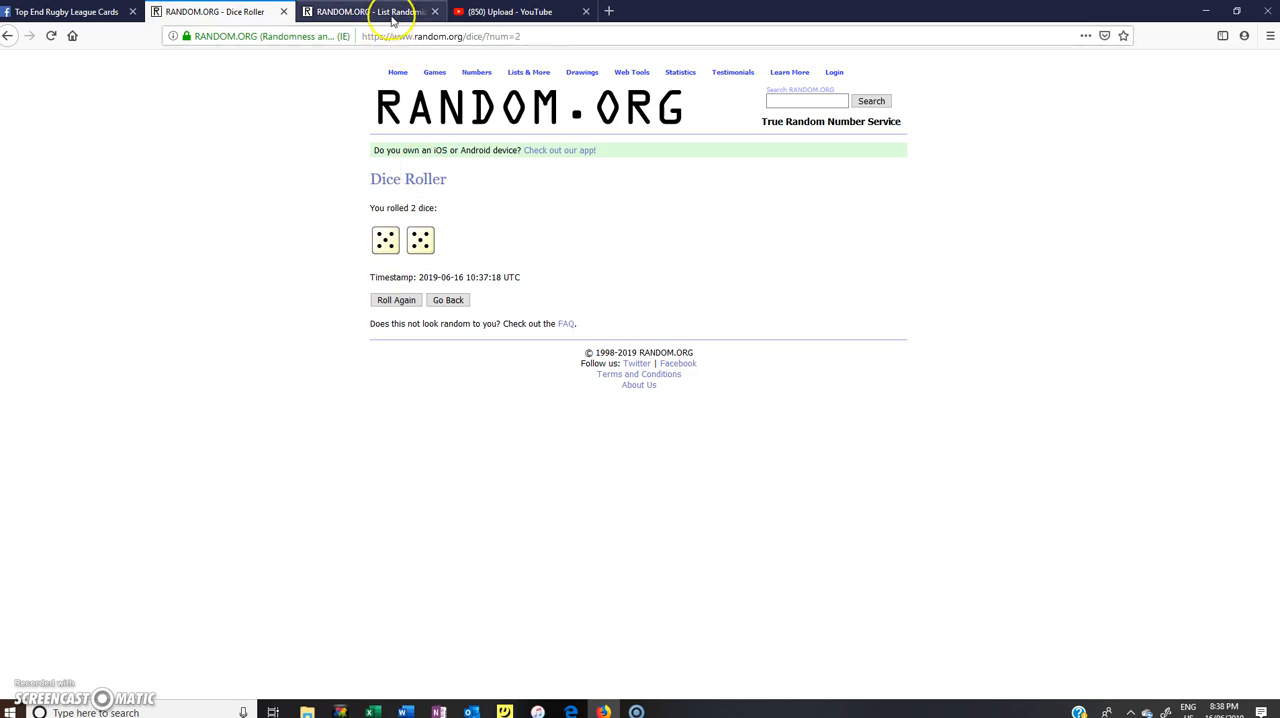
- Highlight entry 1 of the final list, number 28, as the winner
{"action": "left_click", "coordinate": [364, 12]}
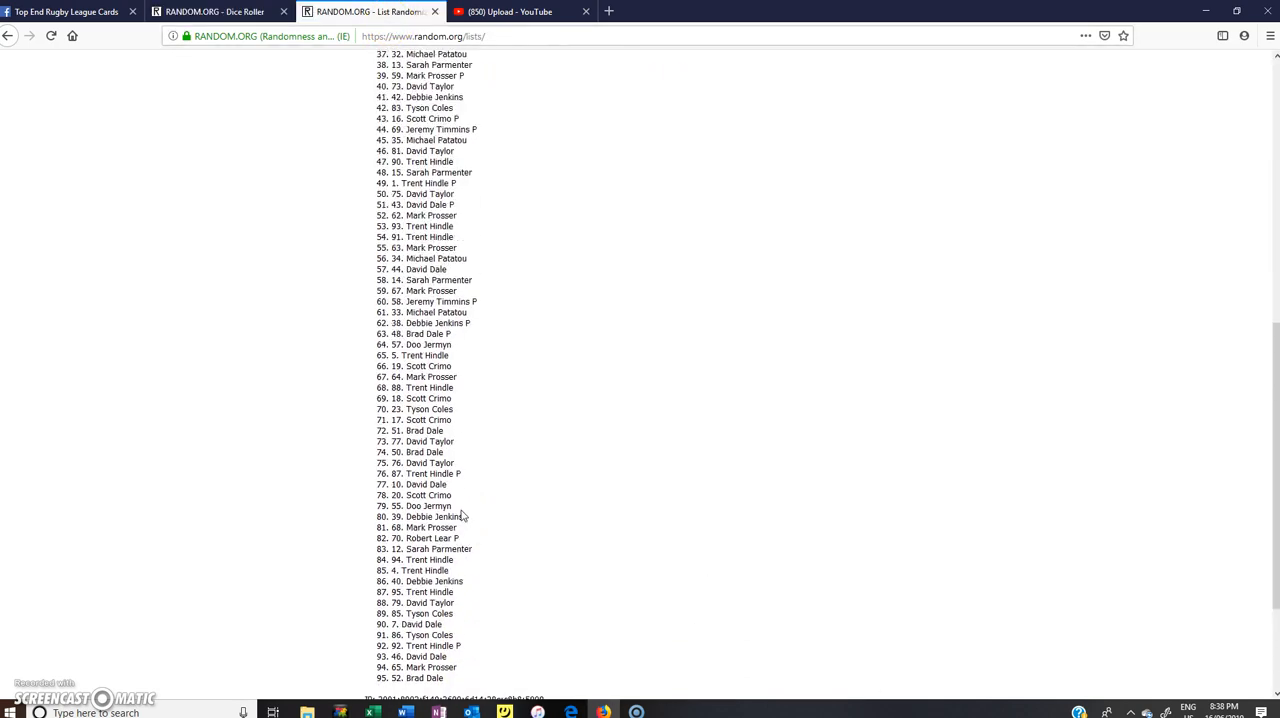
{"action": "scroll", "scroll_direction": "up", "scroll_amount": 3}
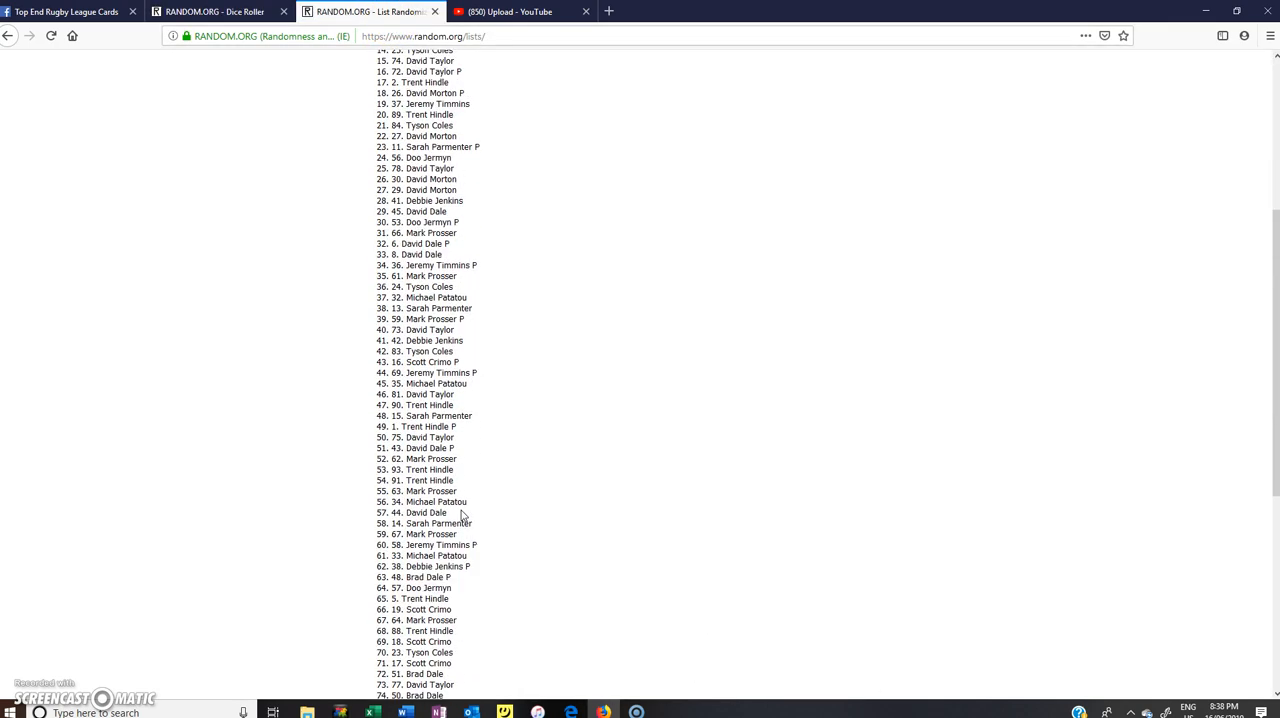
{"action": "scroll", "scroll_direction": "up", "scroll_amount": 3}
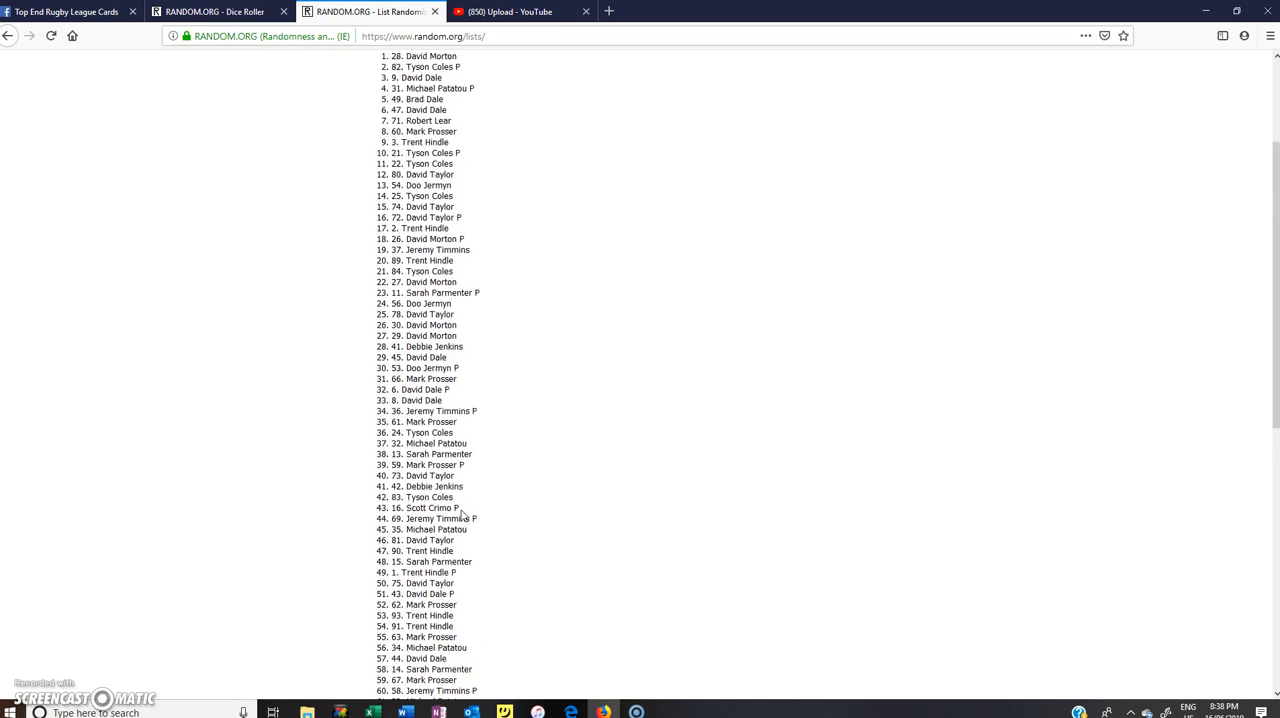
{"action": "scroll", "scroll_direction": "up", "scroll_amount": 3}
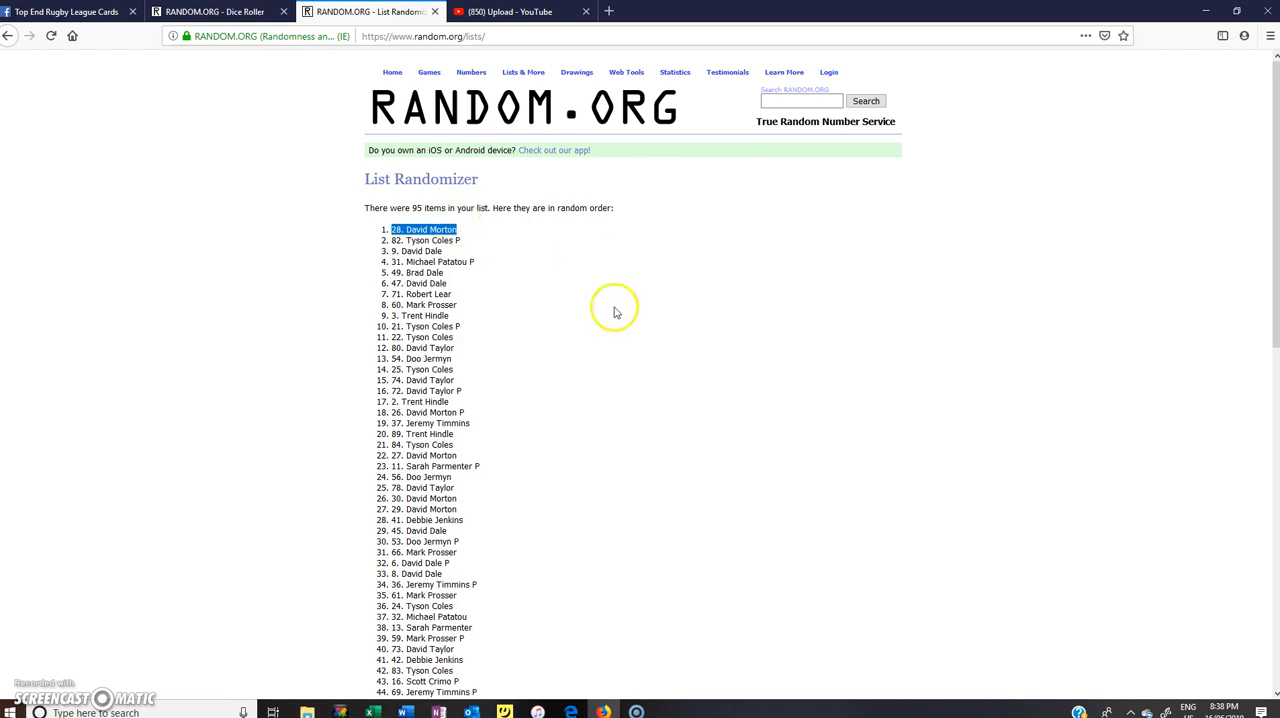
{"action": "mouse_move", "coordinate": [592, 404]}
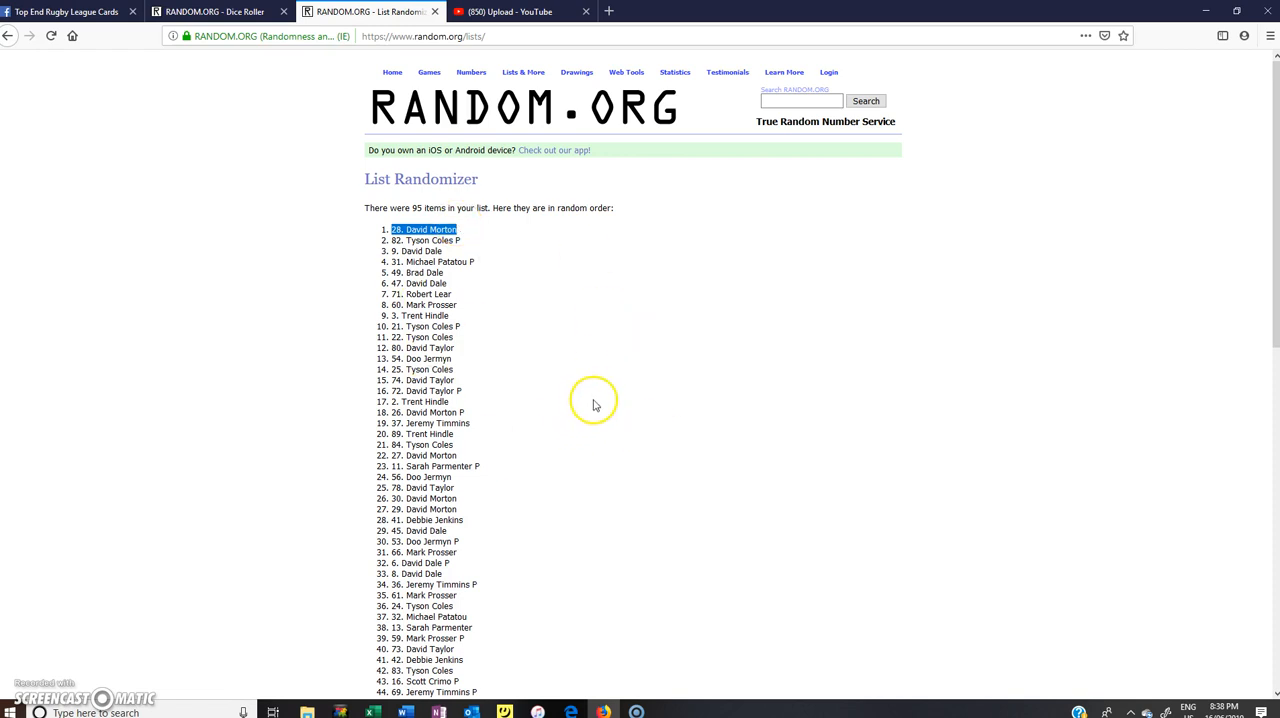
{"action": "mouse_move", "coordinate": [420, 280]}
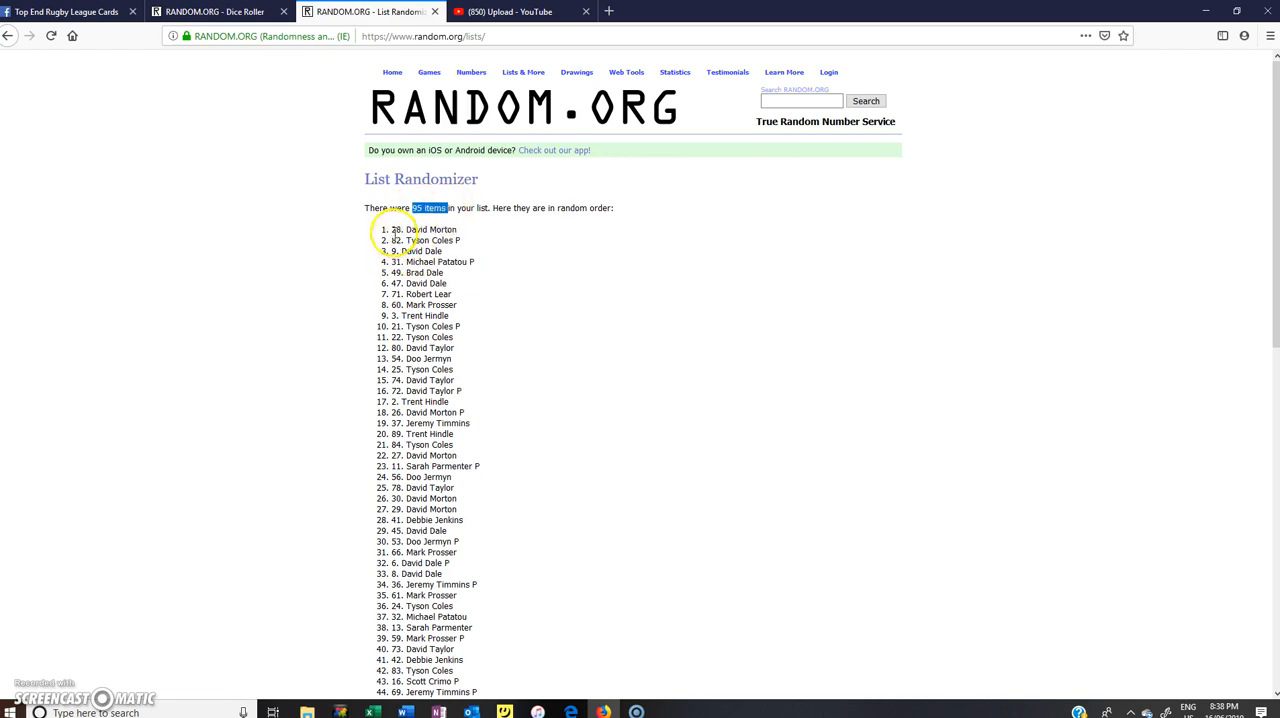
{"action": "double_click", "coordinate": [424, 228]}
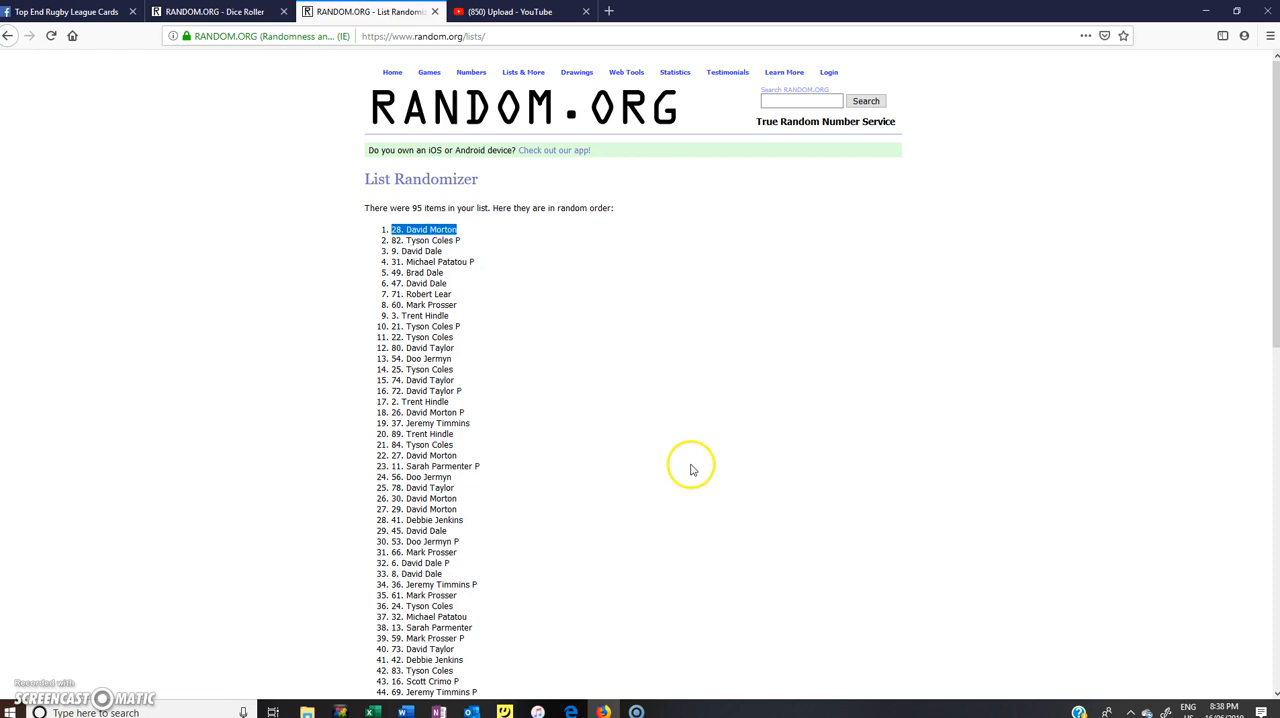
- Review the dice roll and ten-shuffle count, then return to the Facebook group post
{"action": "scroll", "scroll_direction": "down", "scroll_amount": 3}
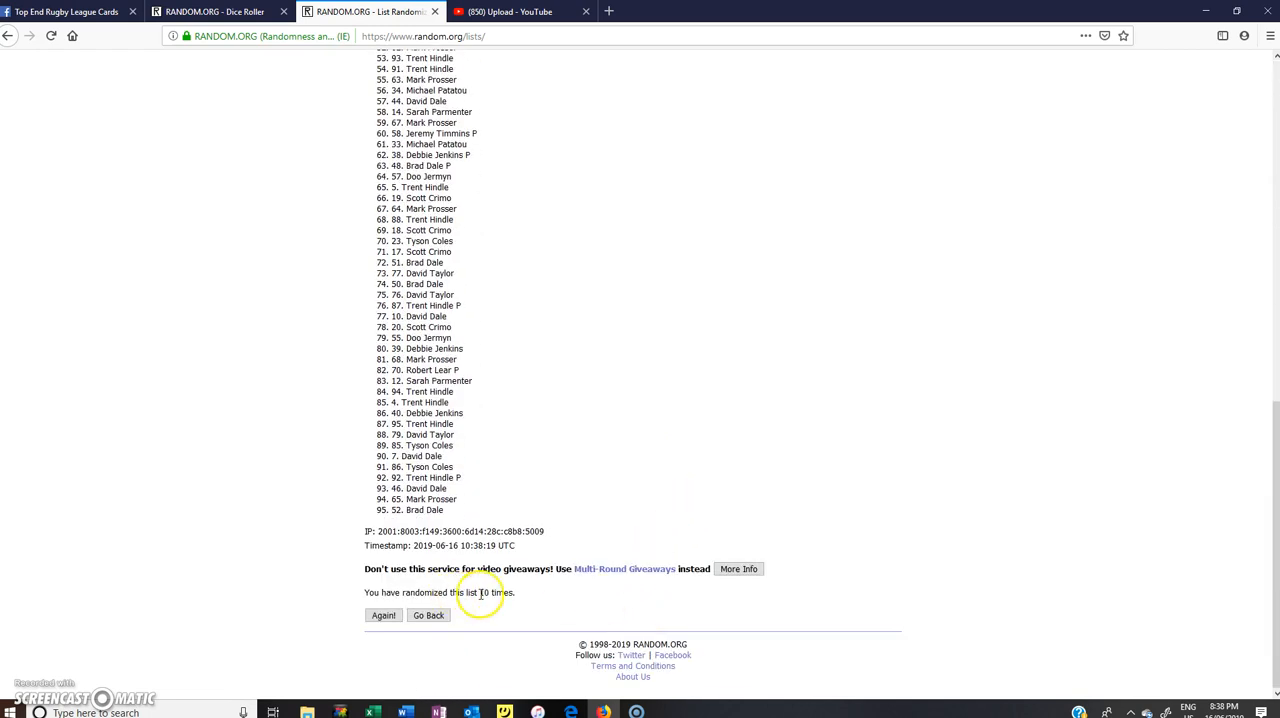
{"action": "left_click", "coordinate": [216, 12]}
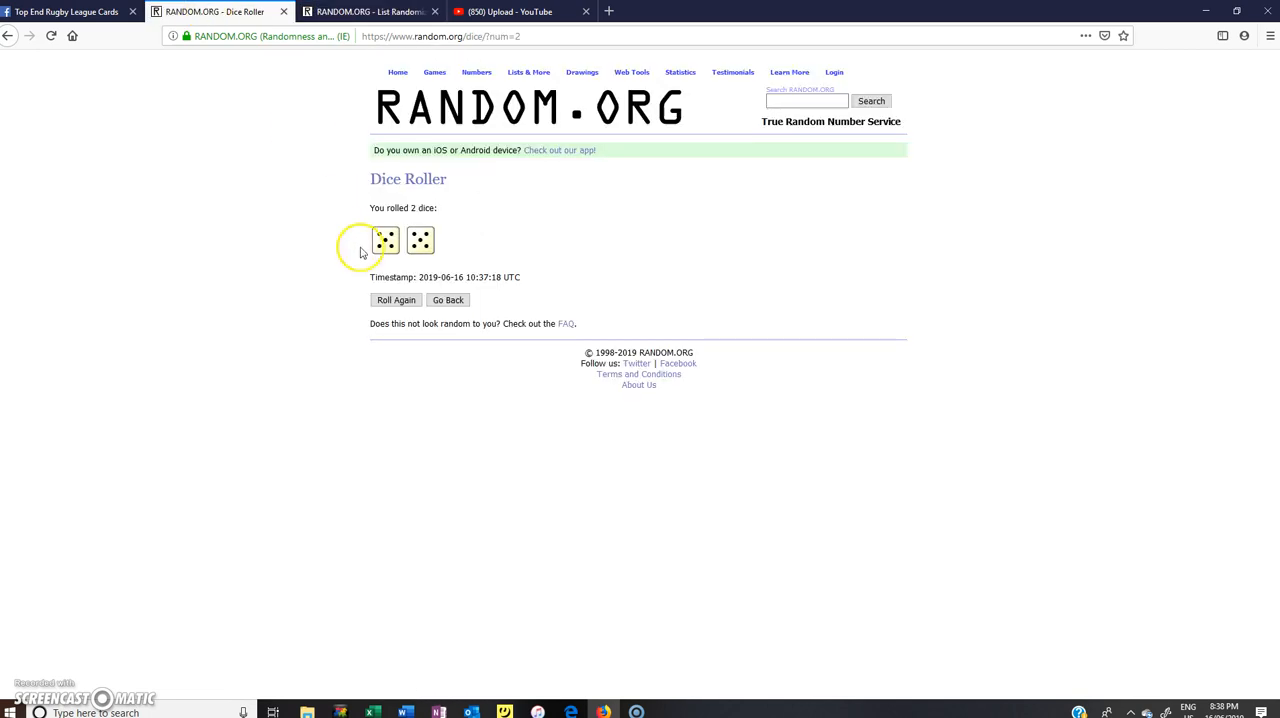
{"action": "left_click", "coordinate": [364, 12]}
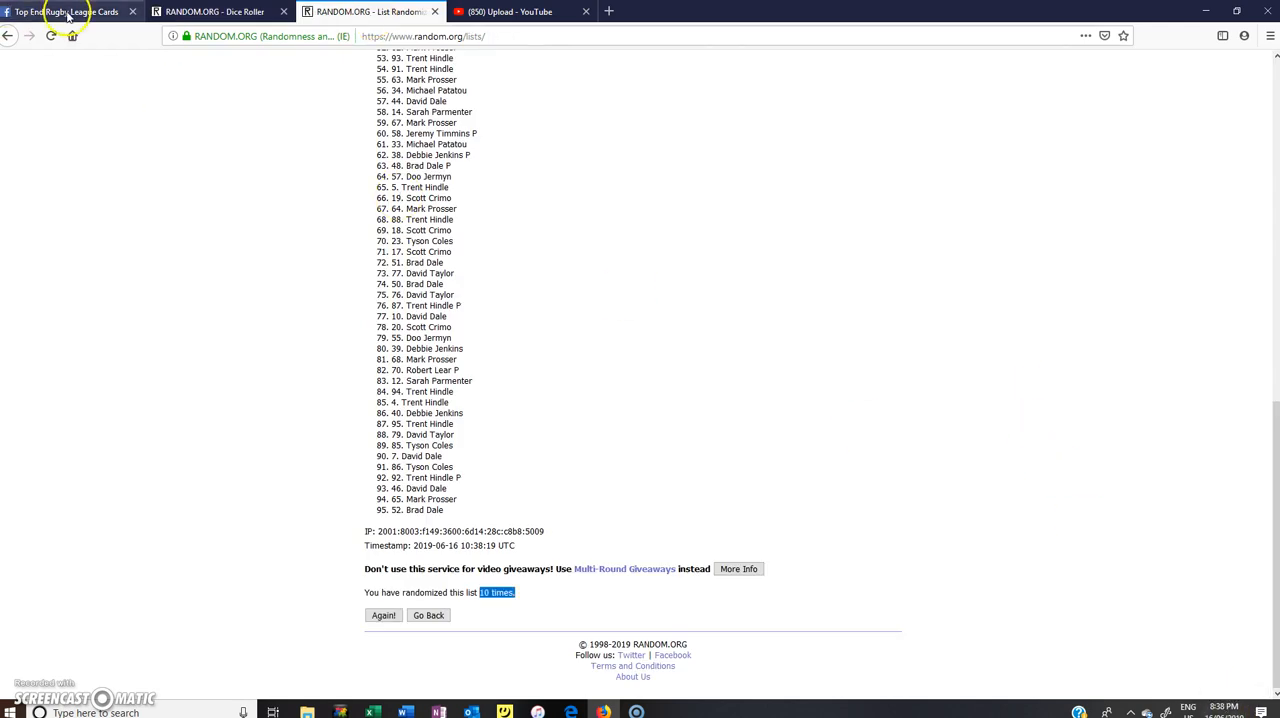
{"action": "left_click", "coordinate": [64, 12]}
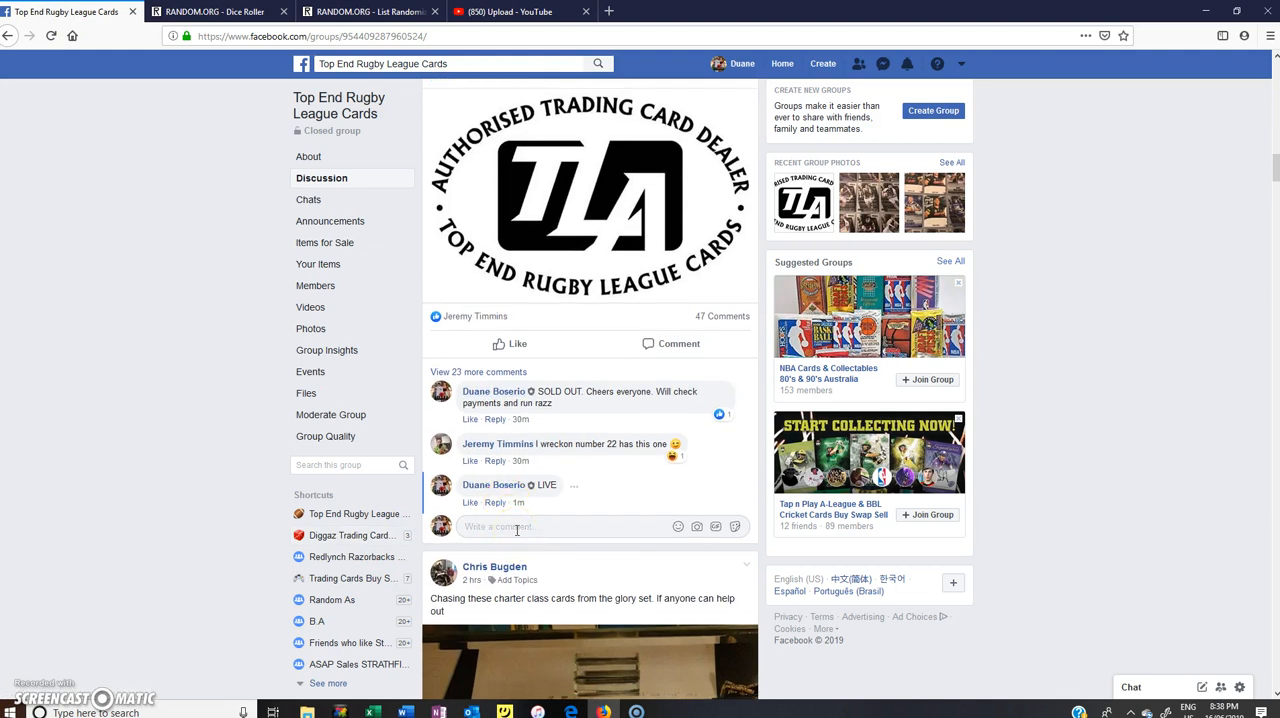
- Write 'Completed' in the comment box under the razz post
{"action": "type", "text": "Complete"}
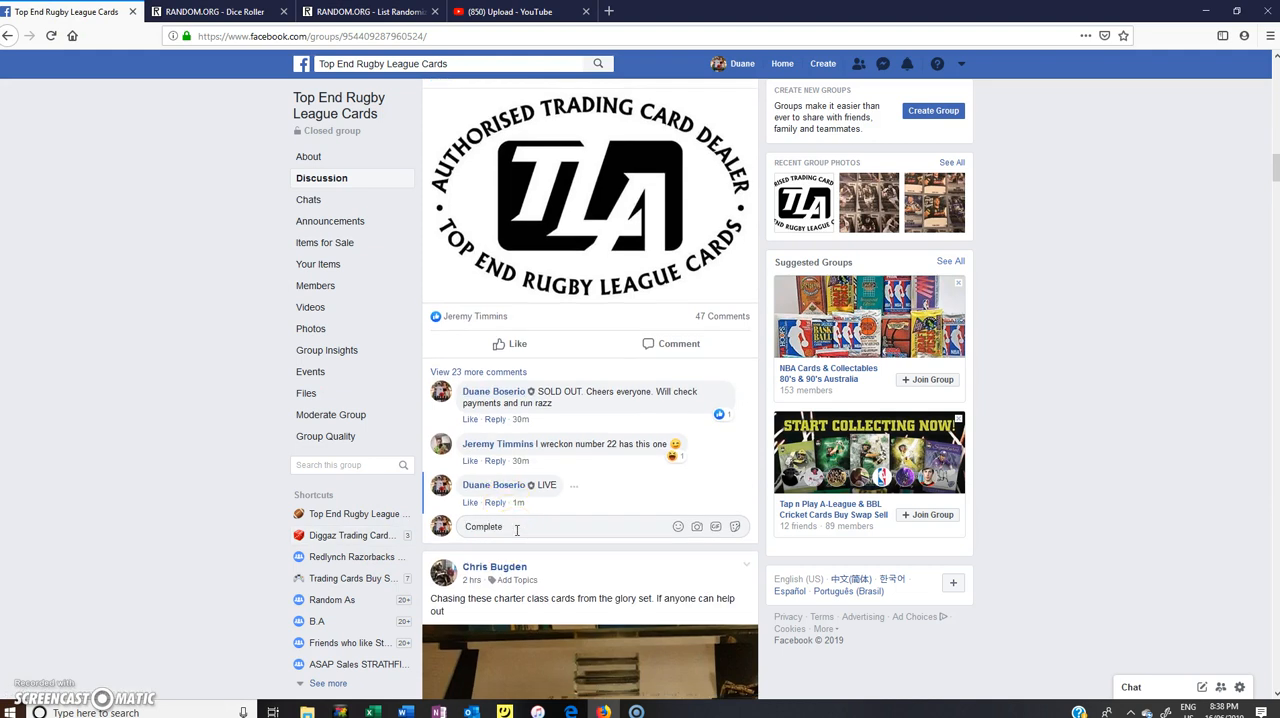
{"action": "type", "text": "d"}
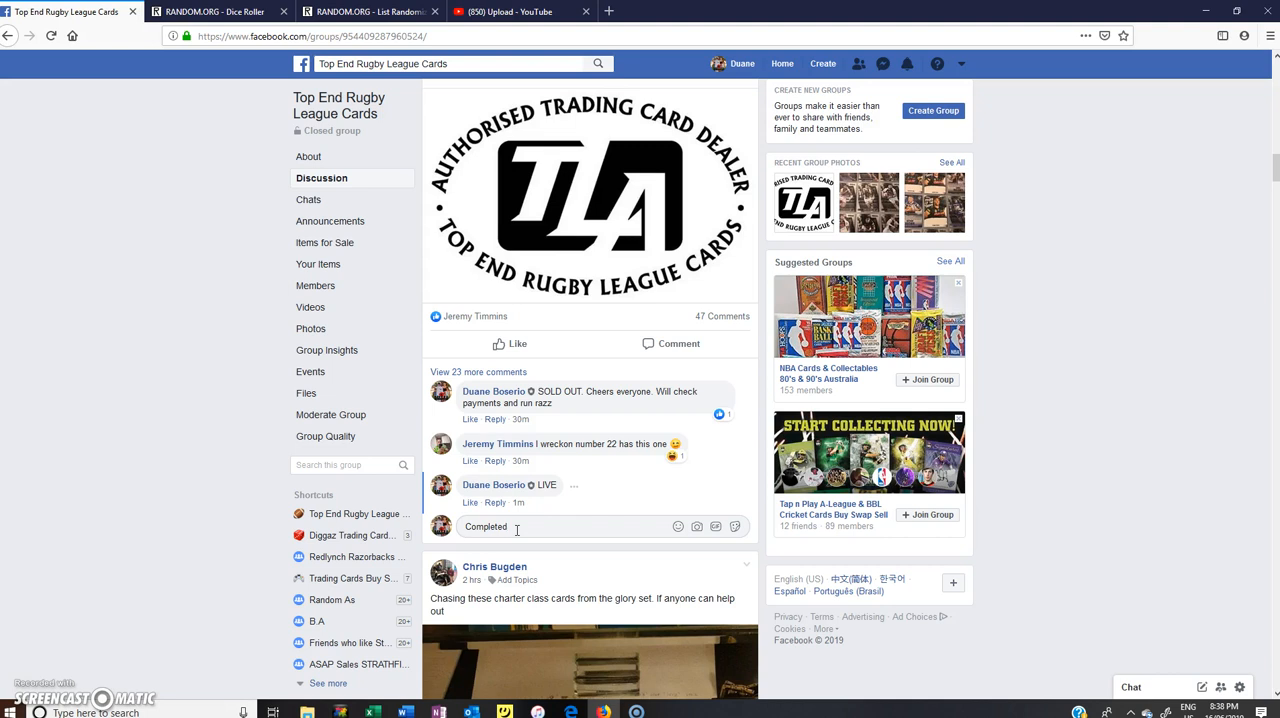